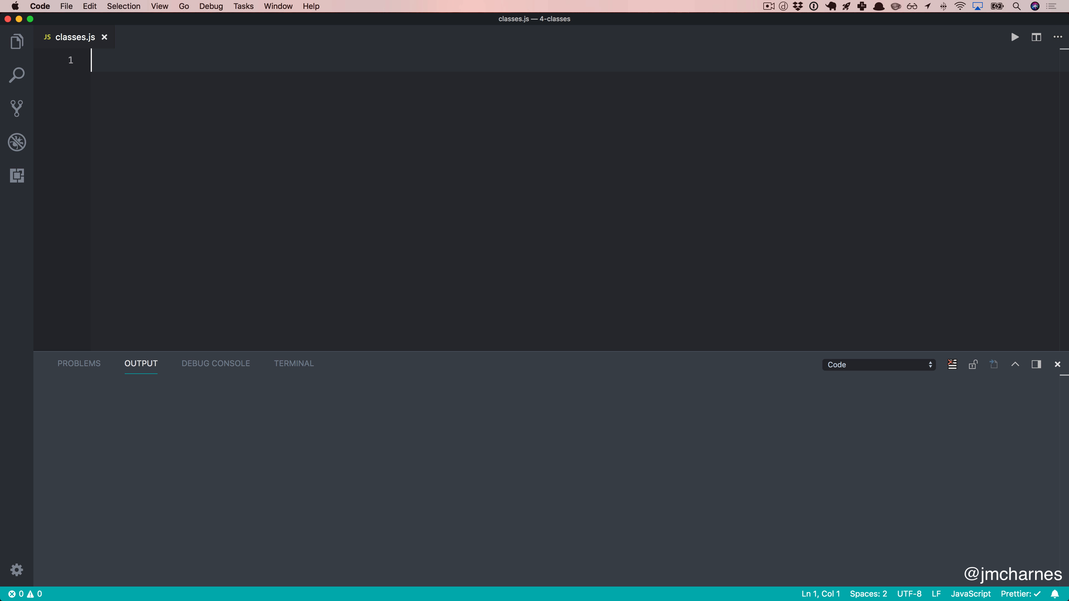
Step: Declare an empty class Invoice { } in classes.js
type("class")
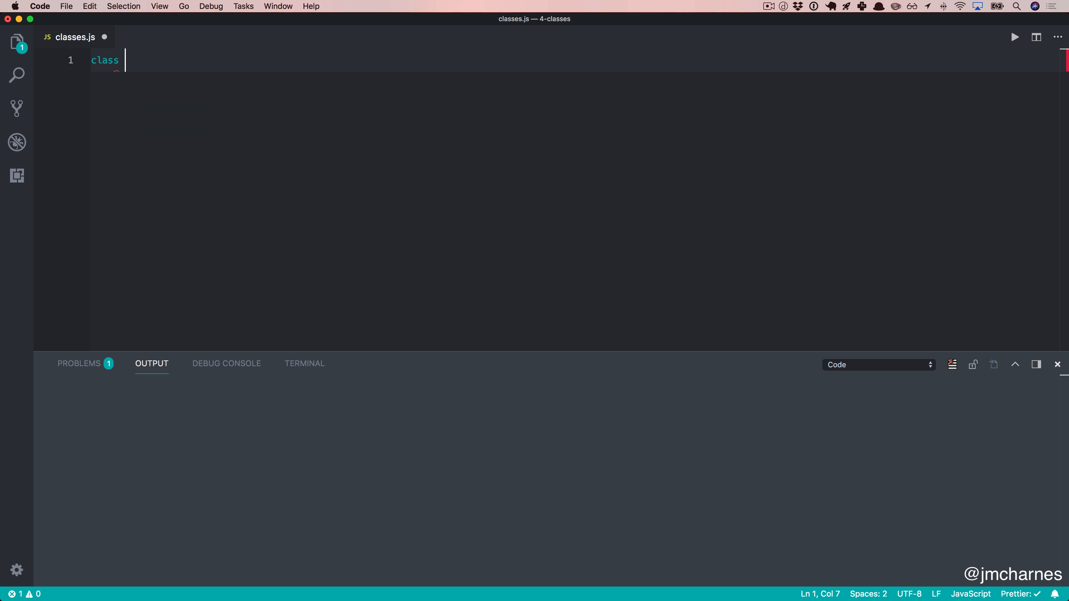
type("Inv")
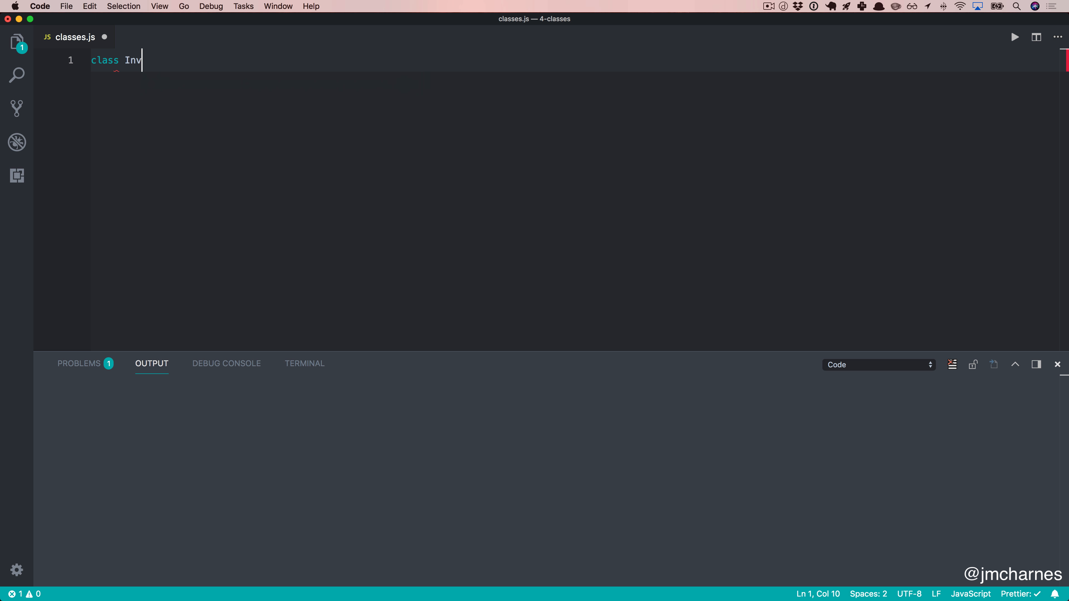
type("o")
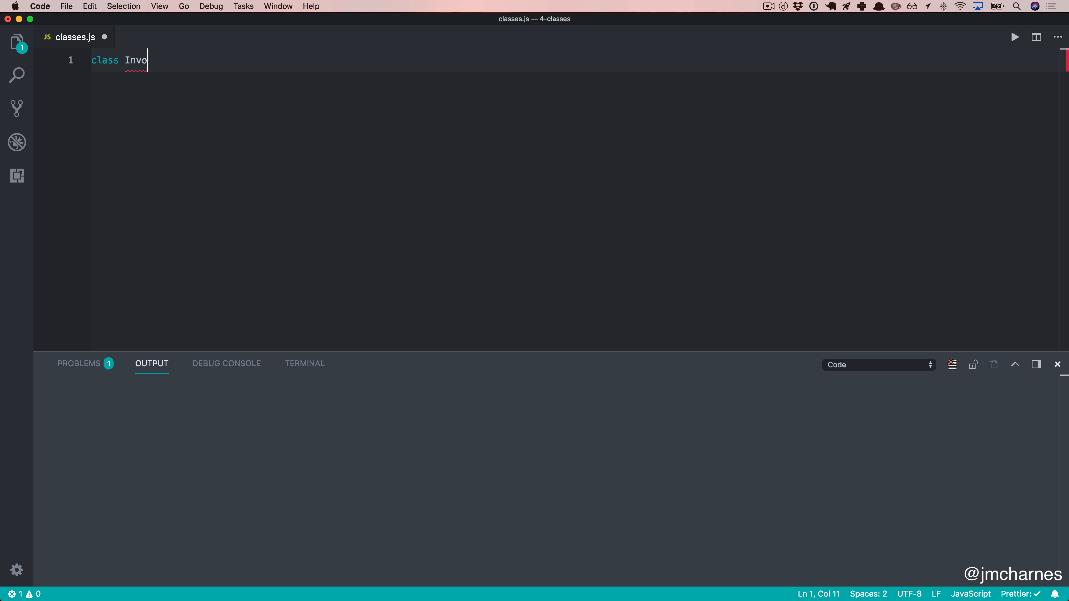
type("ice")
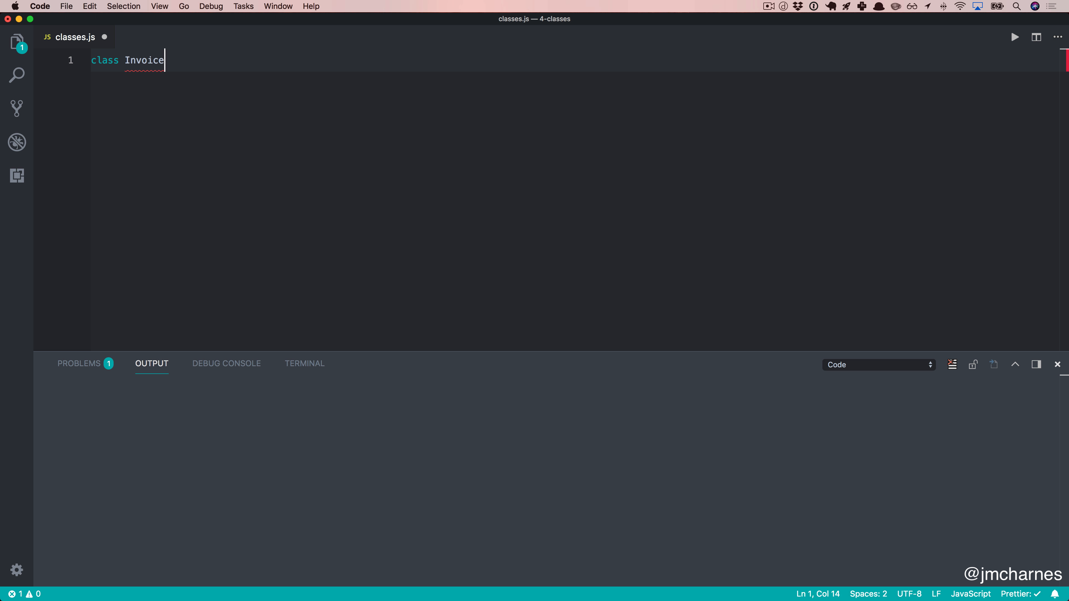
type("{")
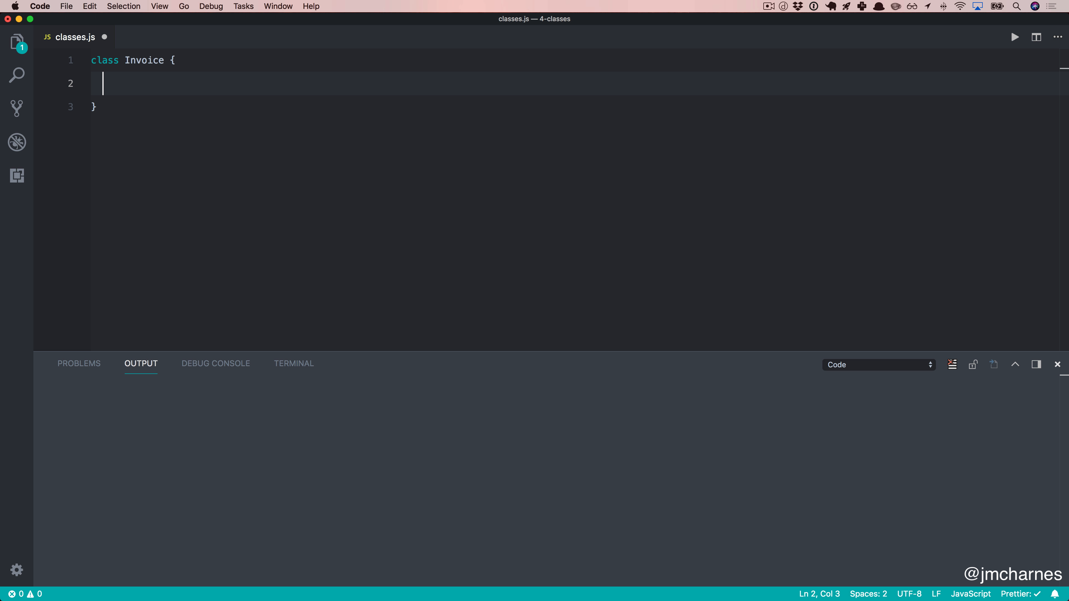
Step: Add constructor(price) that assigns this.price = price
type("constructor")
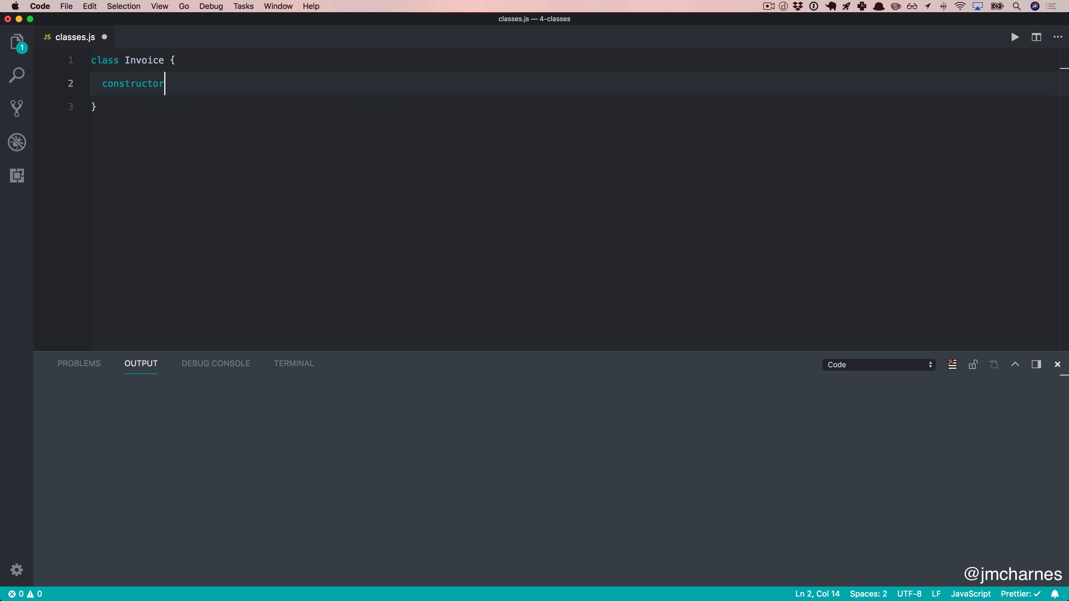
type("()")
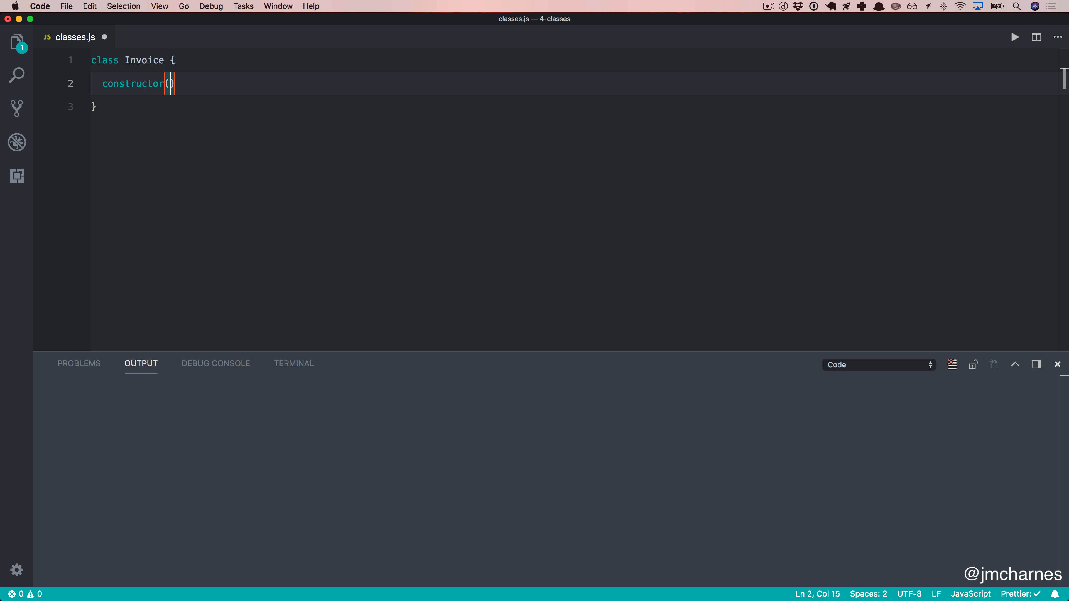
type("price")
type("this")
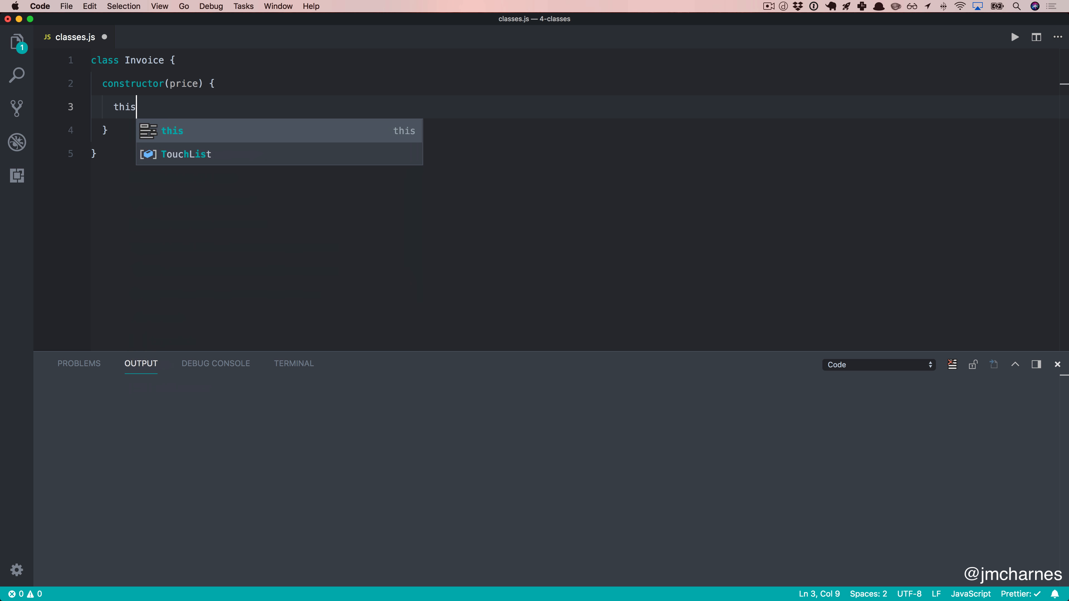
type(".")
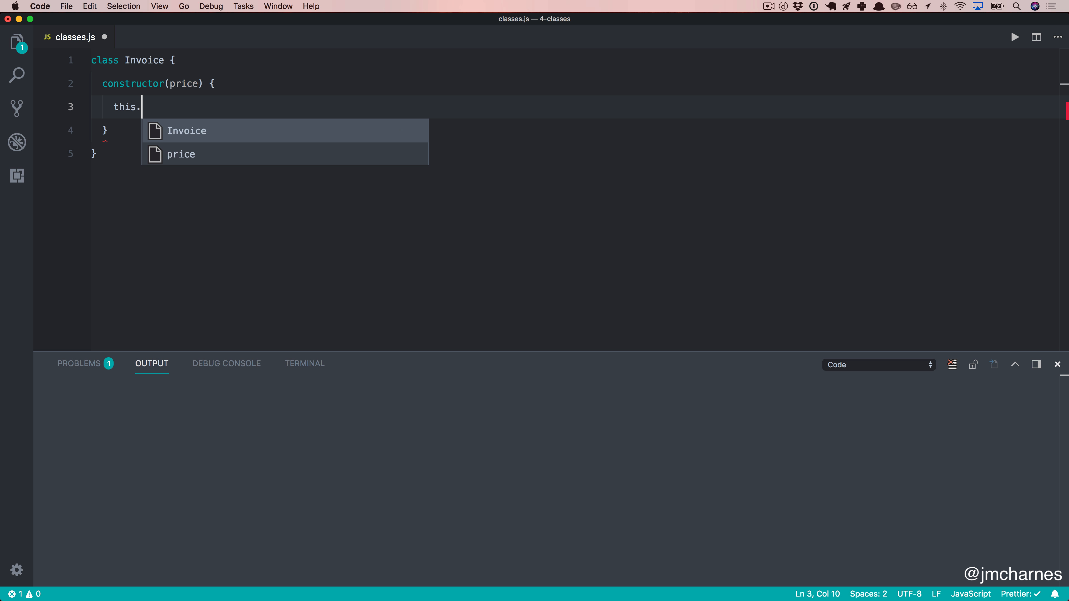
type("p")
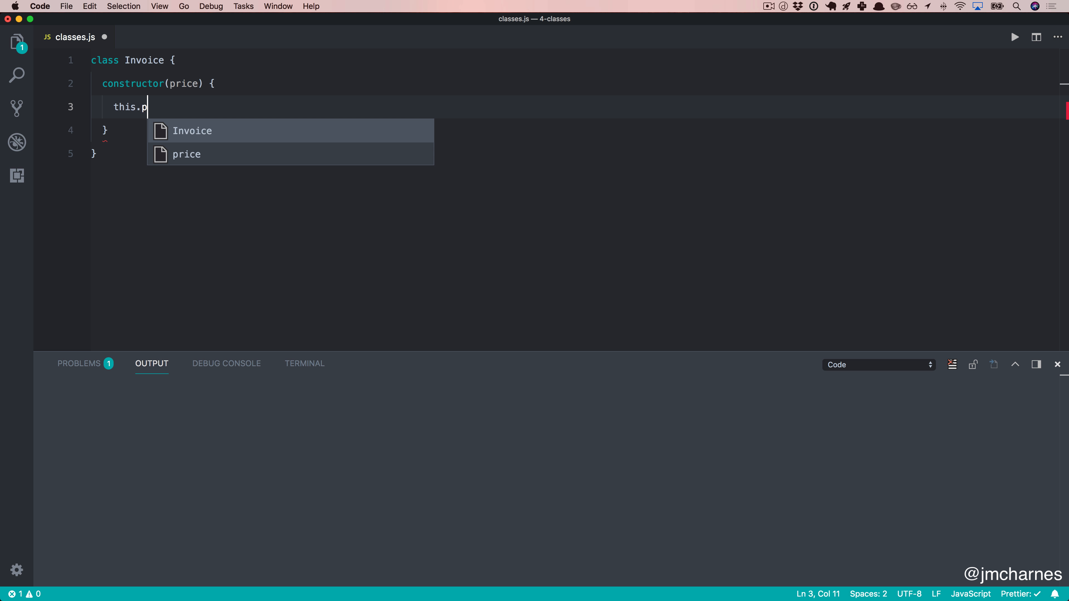
type("rice =")
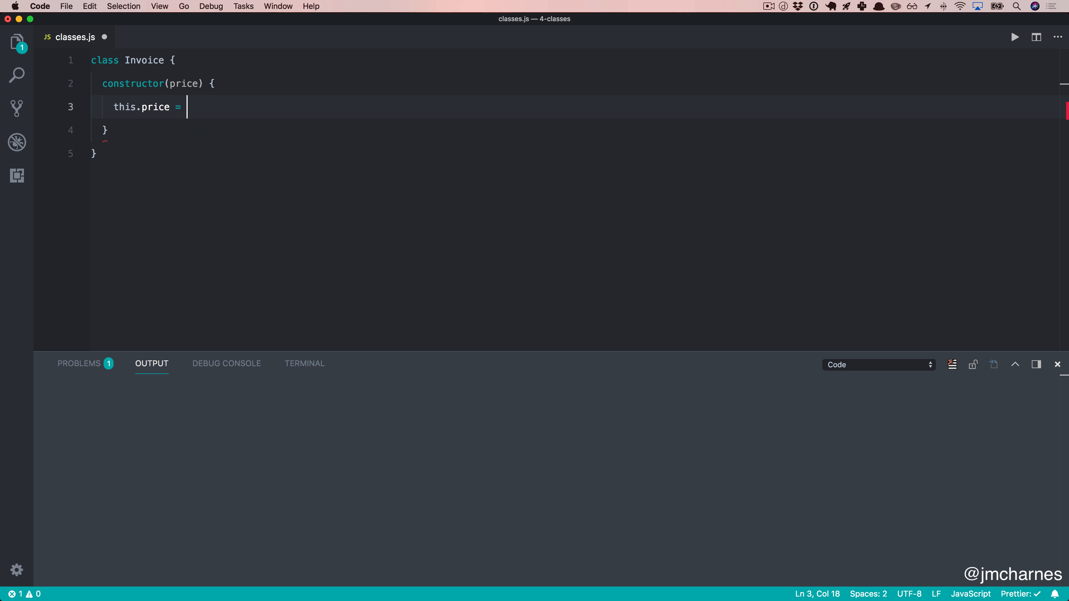
type("price;")
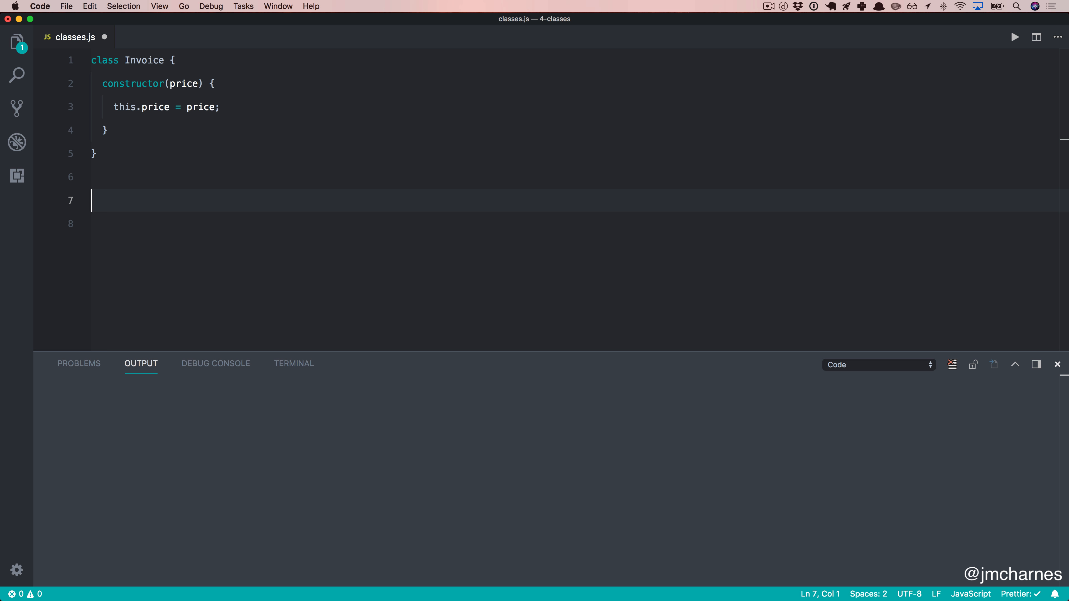
Step: Create let invoice = new Invoice(200), log invoice.price, and run to print 200
type("console.log(")
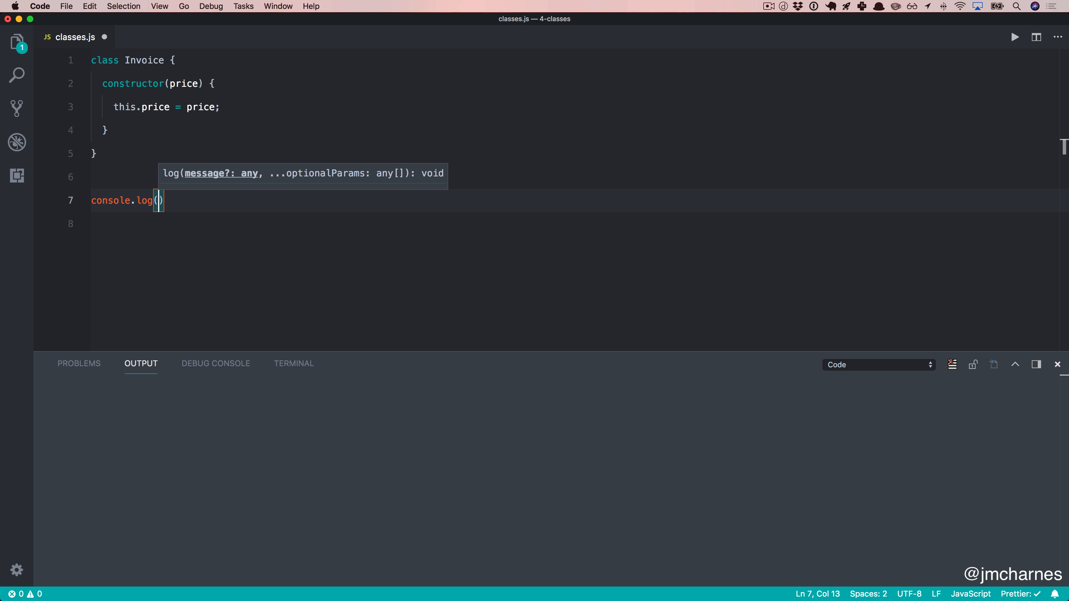
key("Enter")
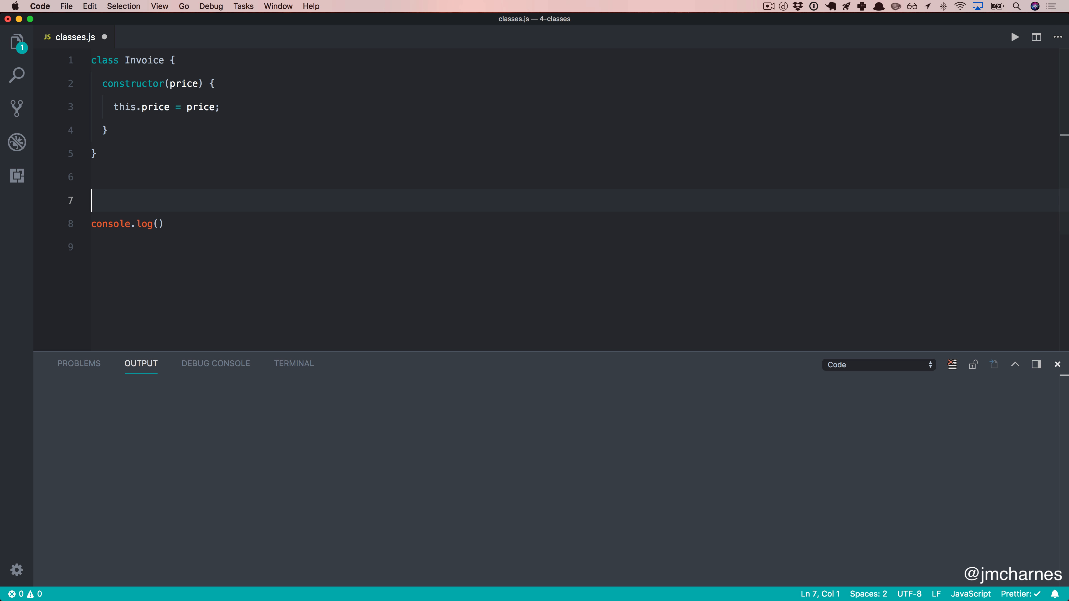
type("let invoice = n")
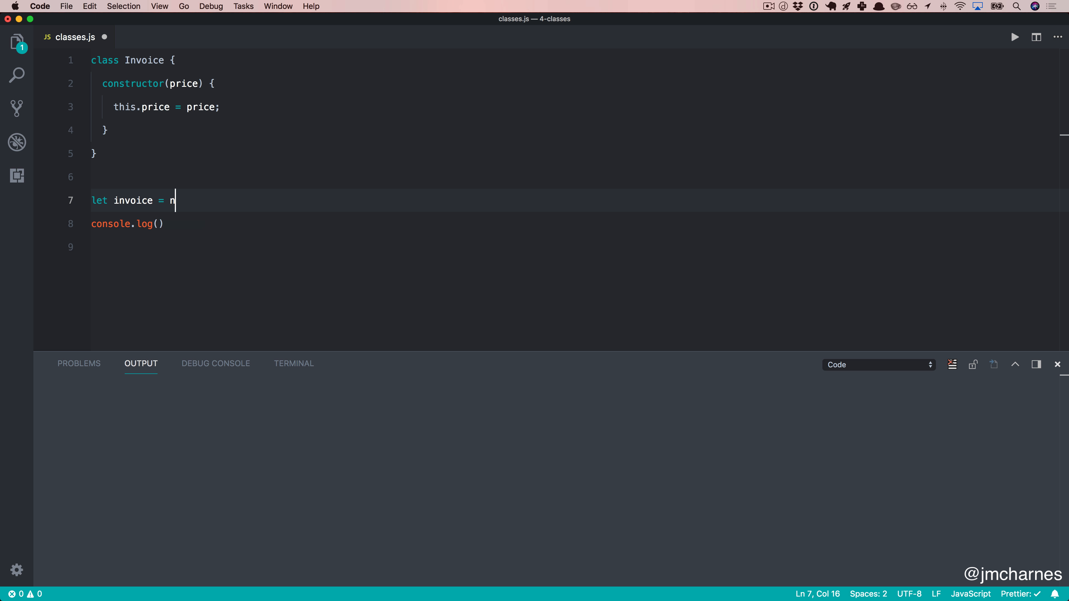
type("ew Invoice()")
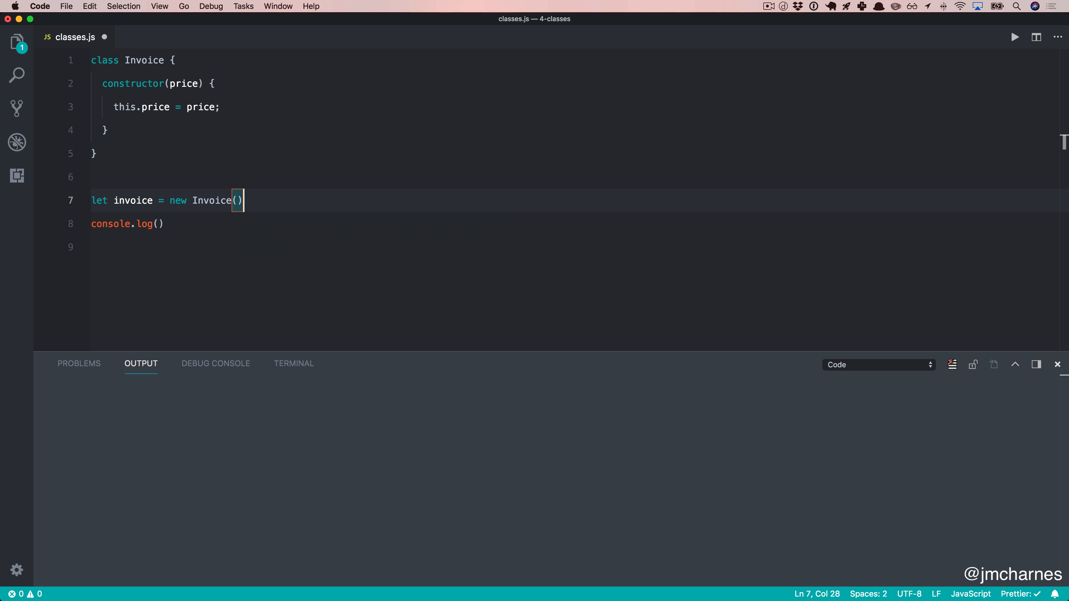
type("200")
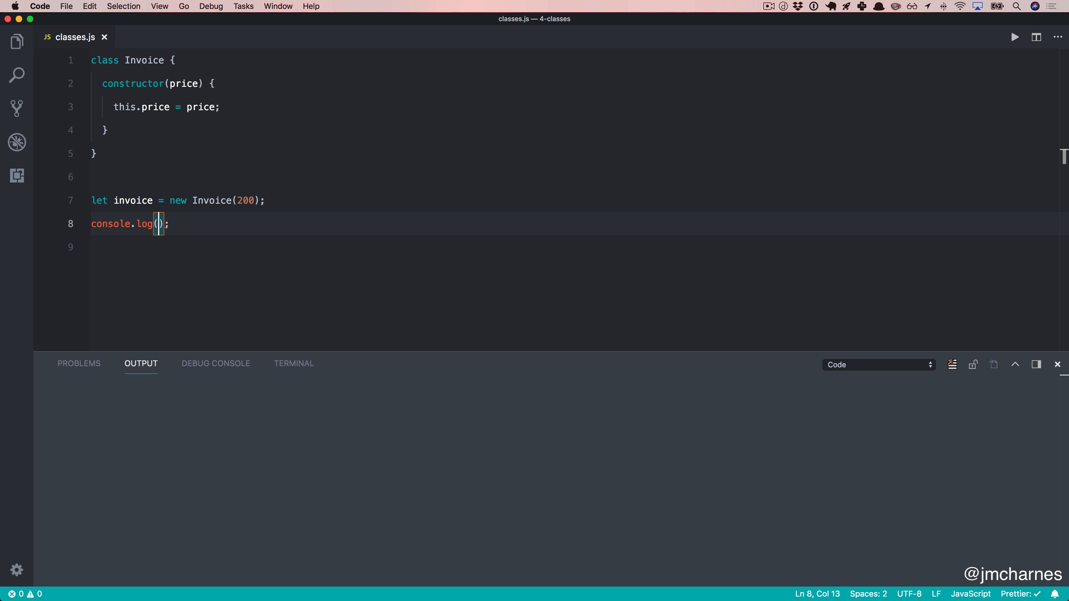
type("invoice")
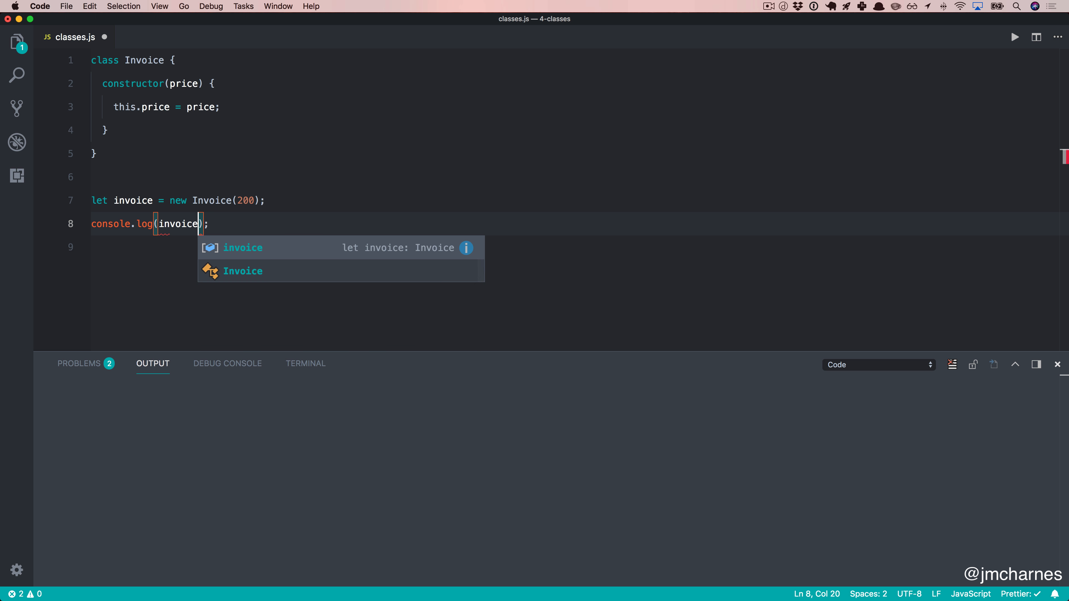
type(".price")
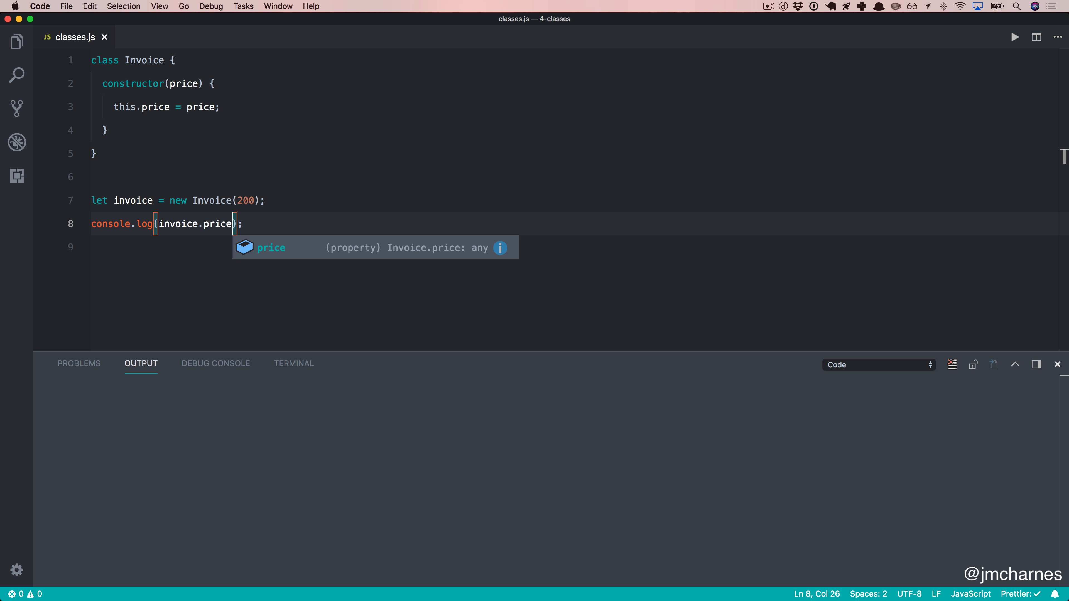
left_click(1014, 37)
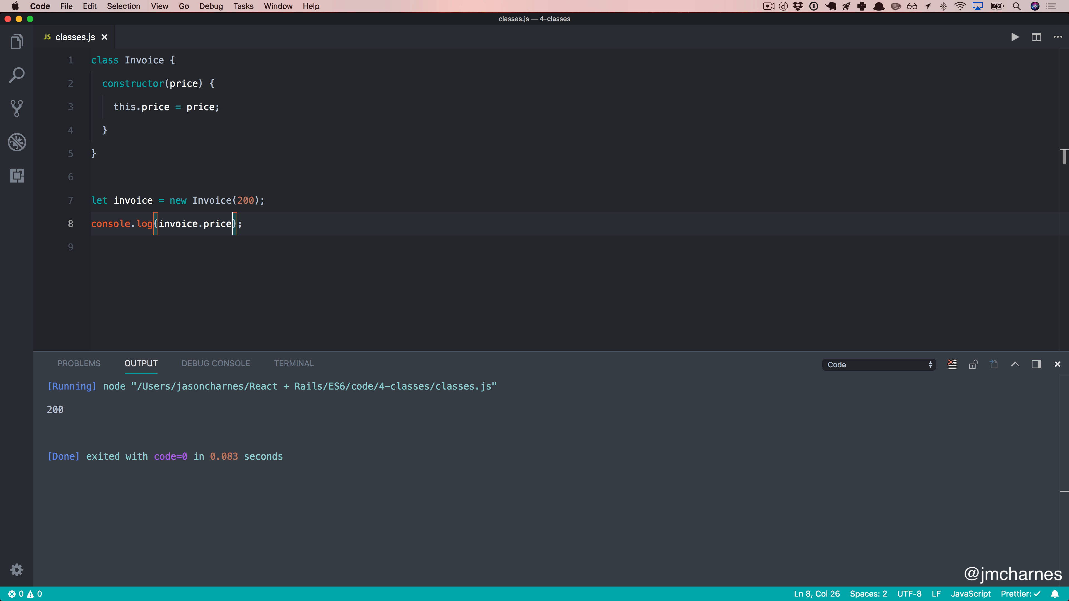
left_click(104, 130)
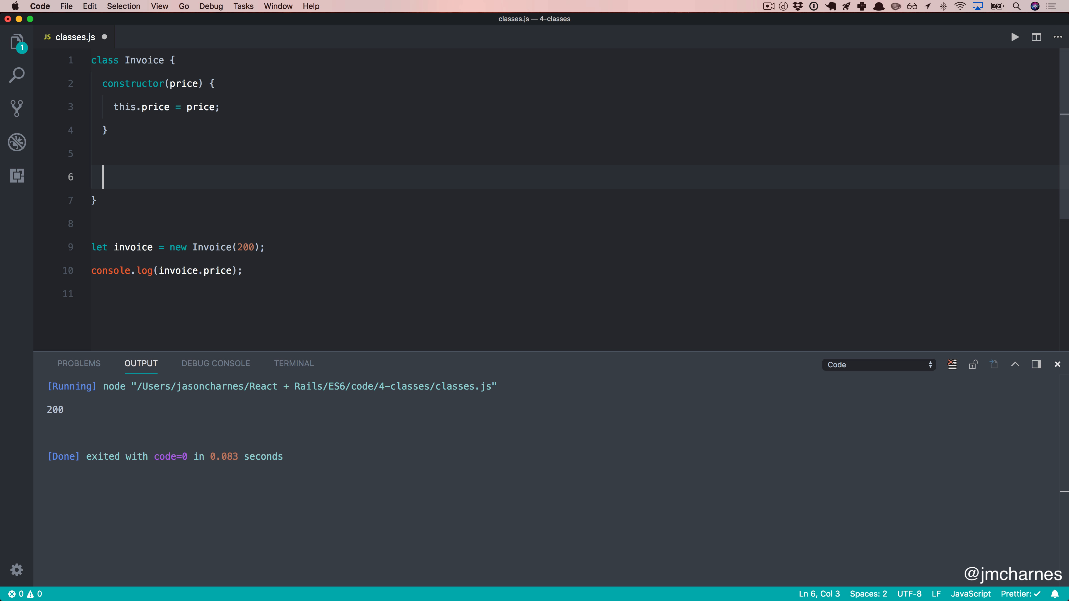
Step: Add a totalPrice getter returning this.price * 1.0925
type("get")
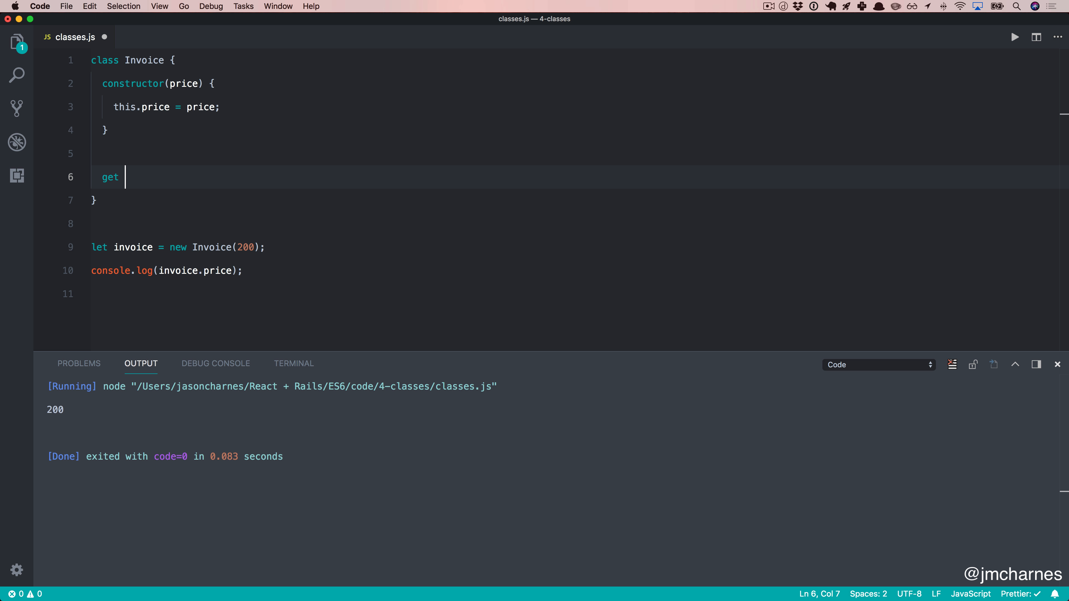
type("totalP")
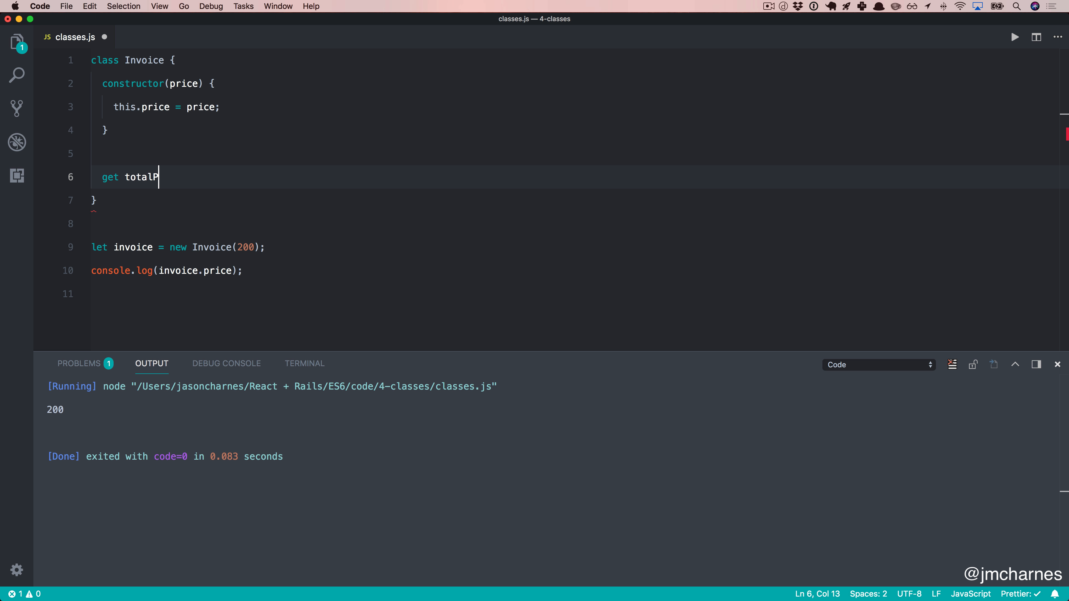
type("rice() {")
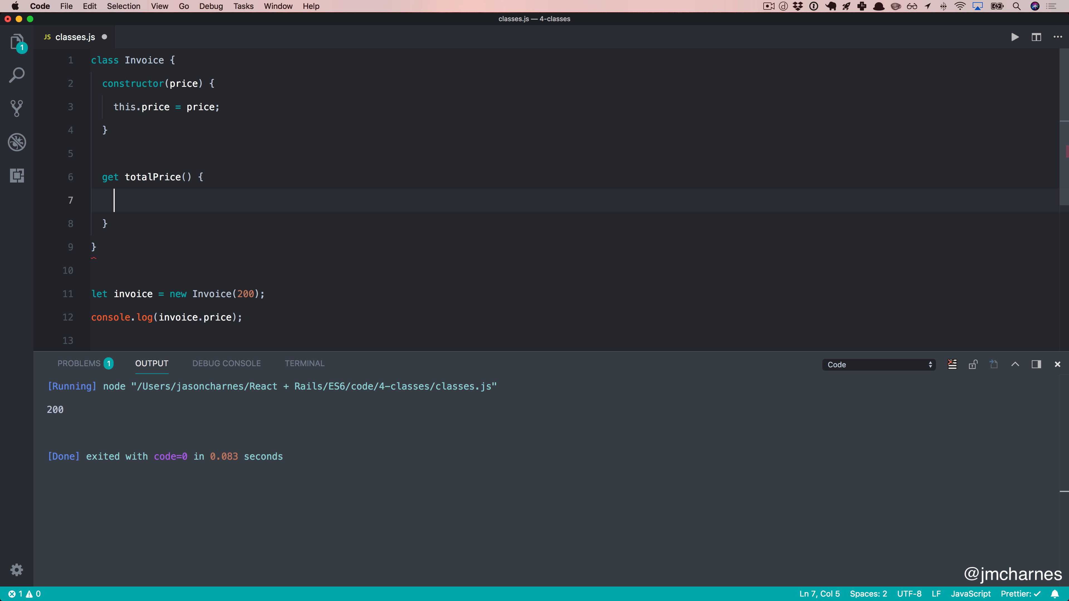
type("return")
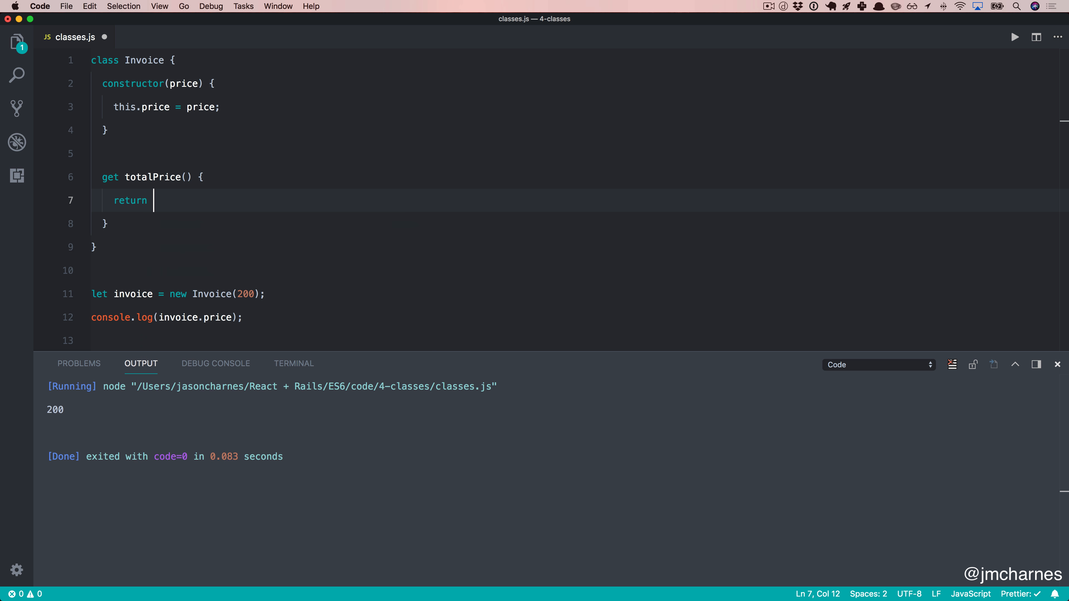
type("this.price *")
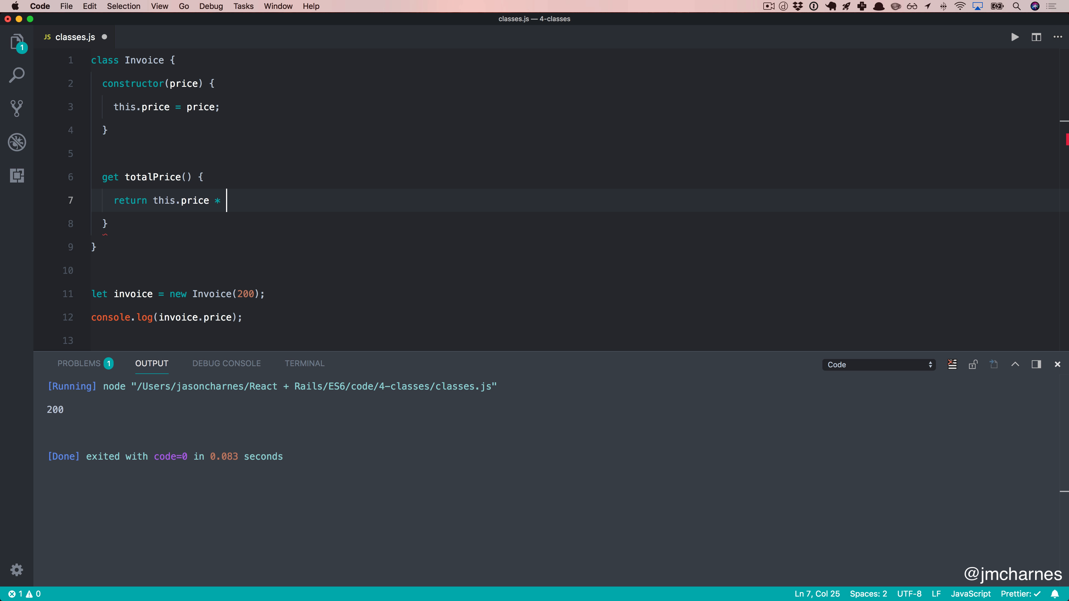
type("1.")
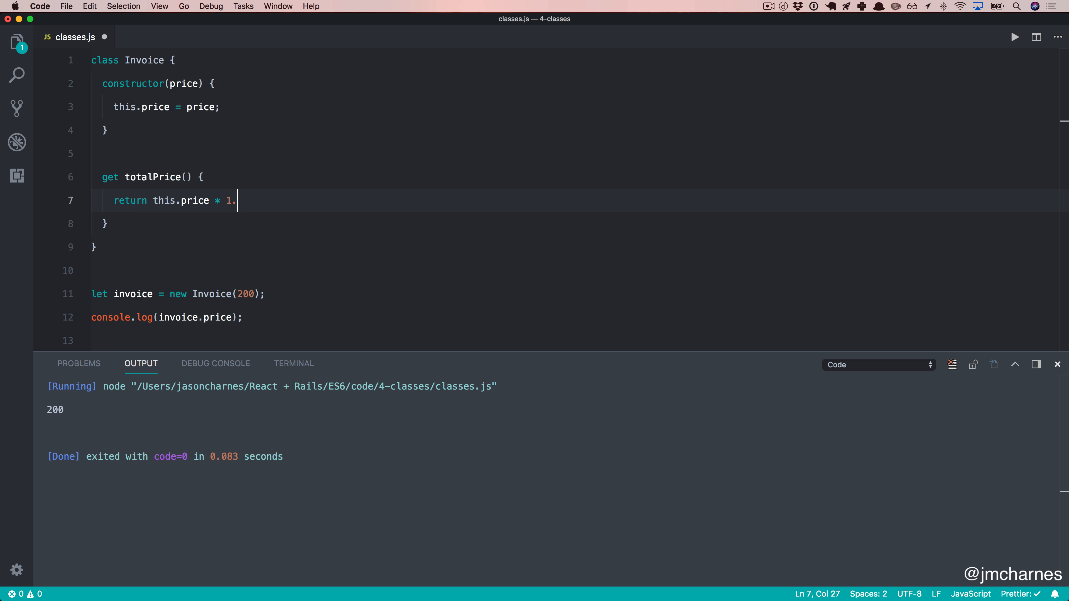
type("0925;")
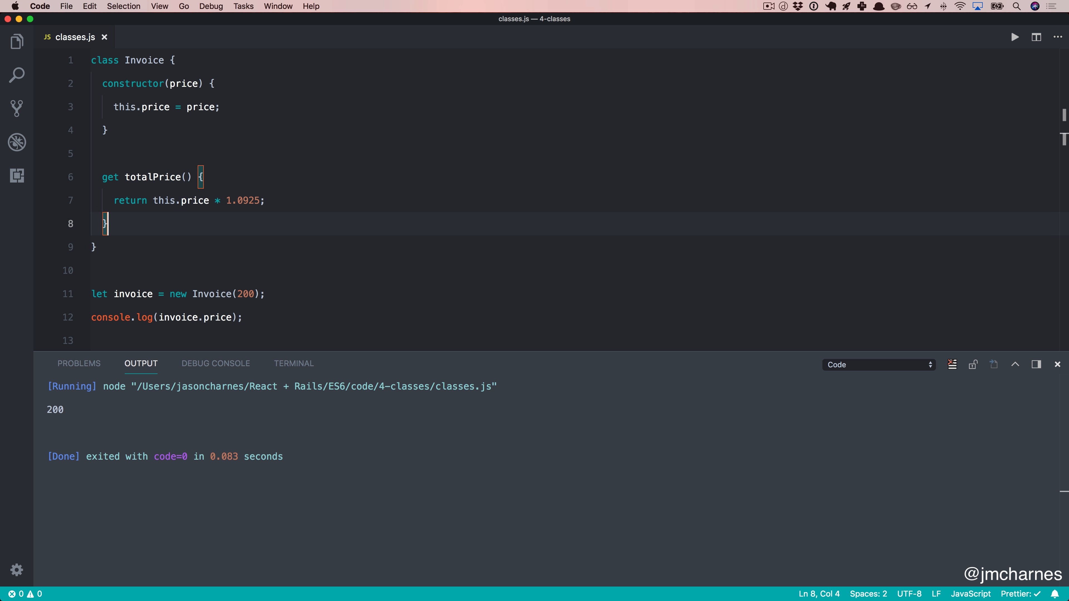
key("enter")
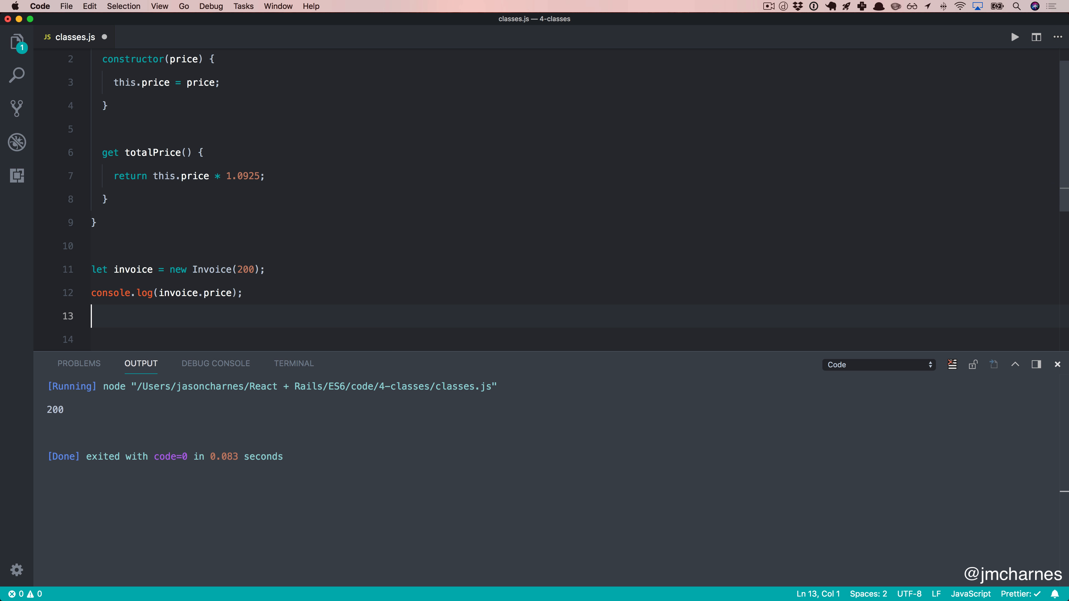
Step: Log invoice.totalPrice and run the file to print 200 and 218.5
type("console.log(")
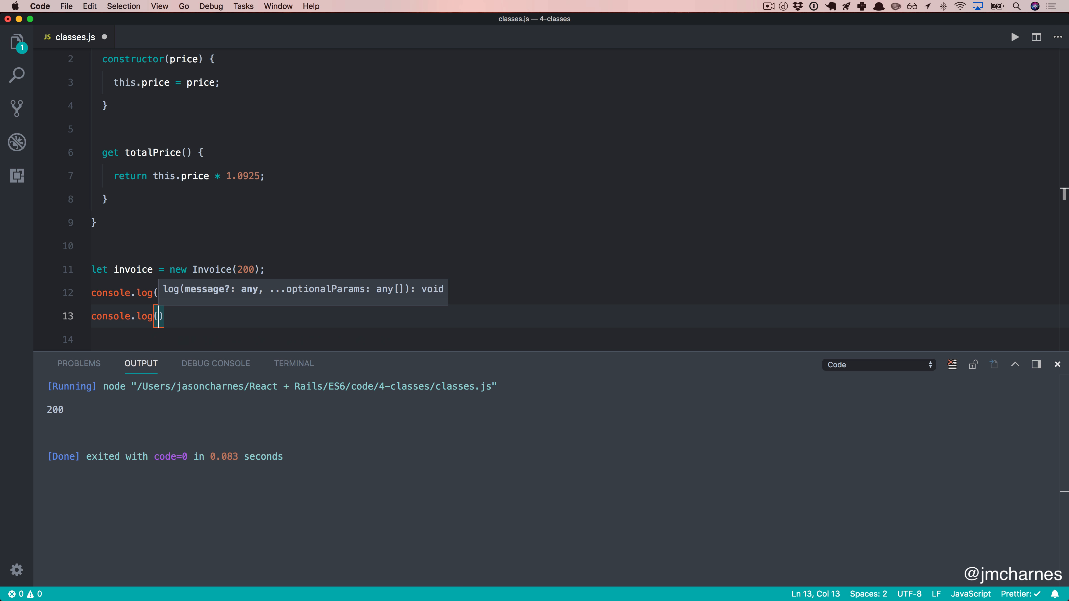
type("invoice.tot")
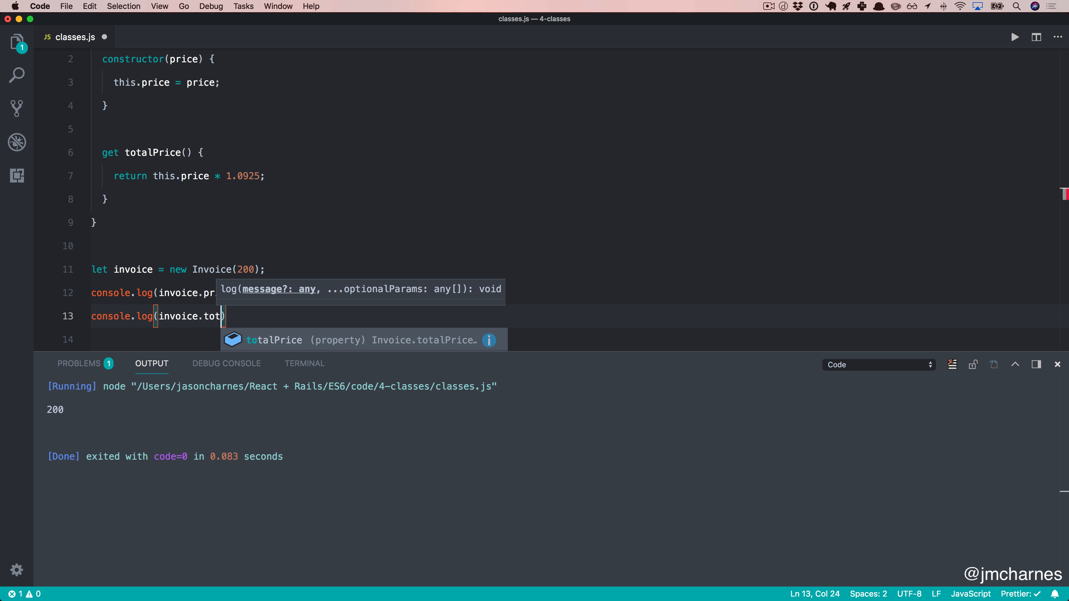
type("alPrice")
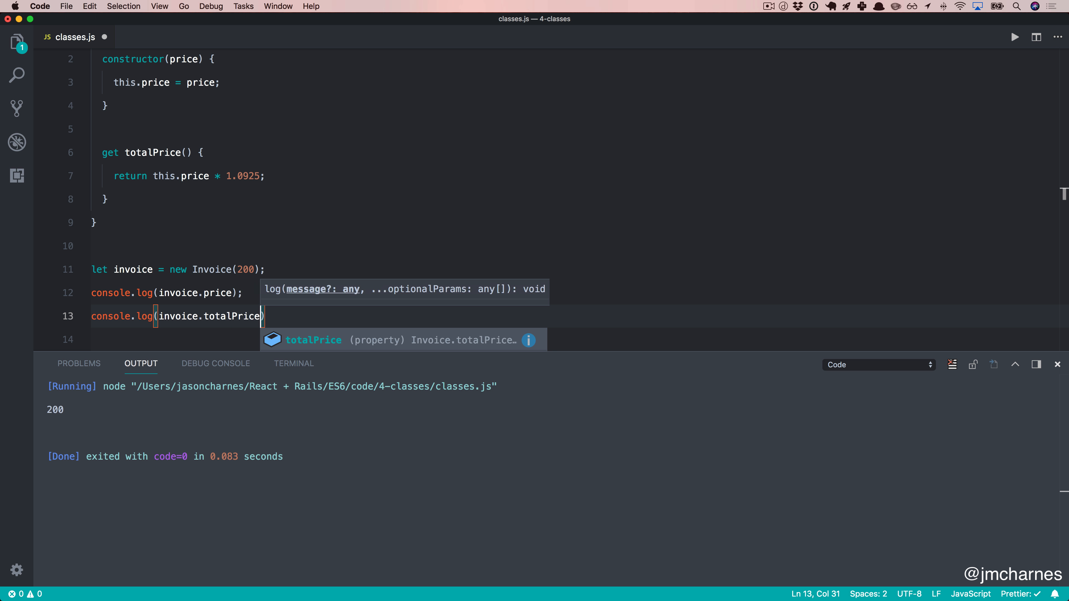
type(";")
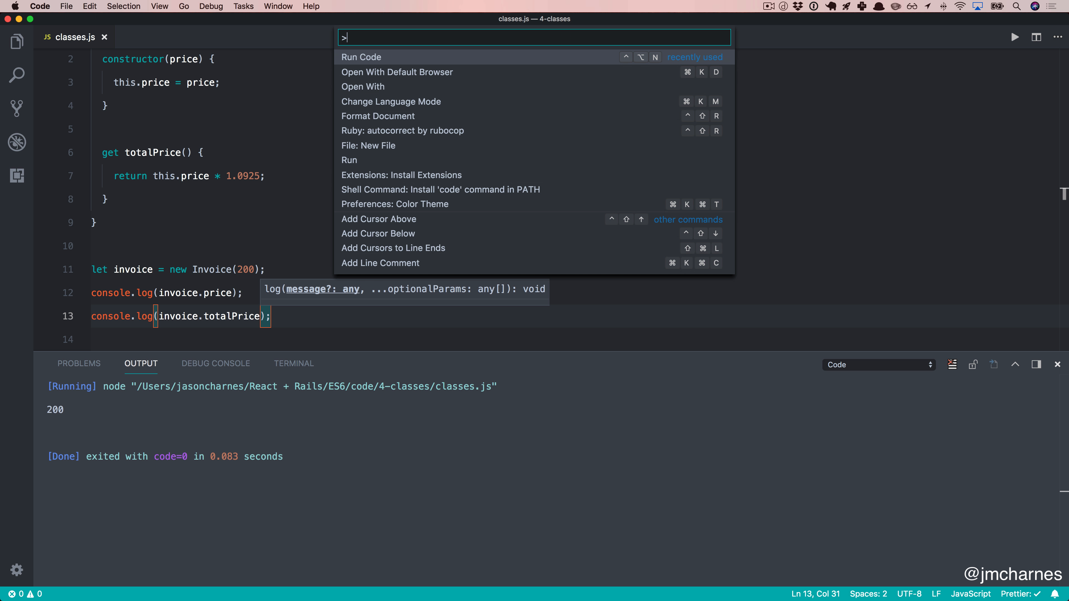
left_click(361, 57)
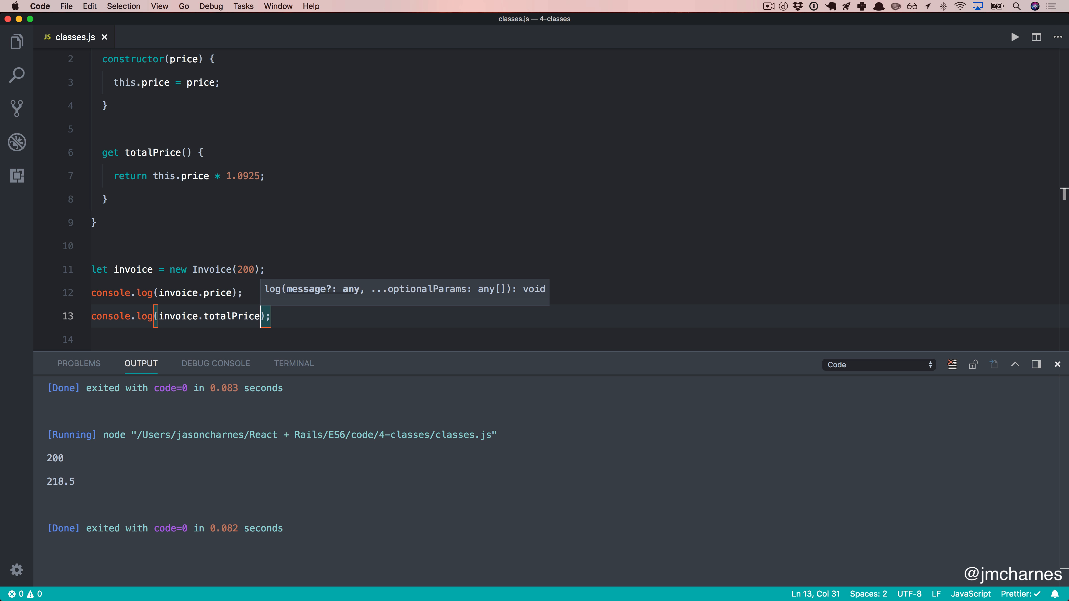
left_click(103, 199)
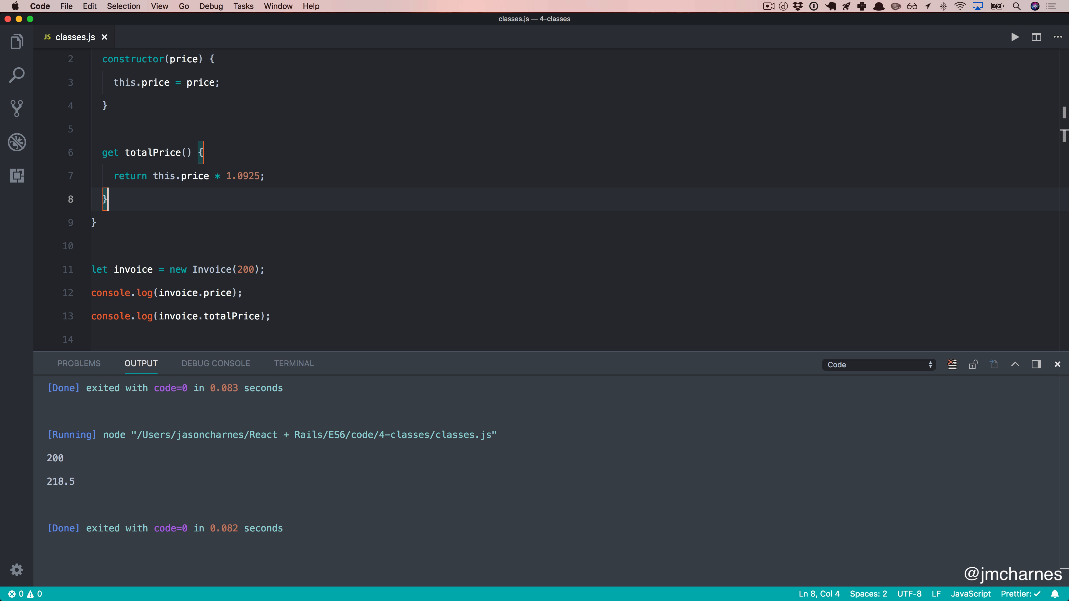
Step: Add a getPriceWithTax() method returning this.price * 1.0925
key("enter")
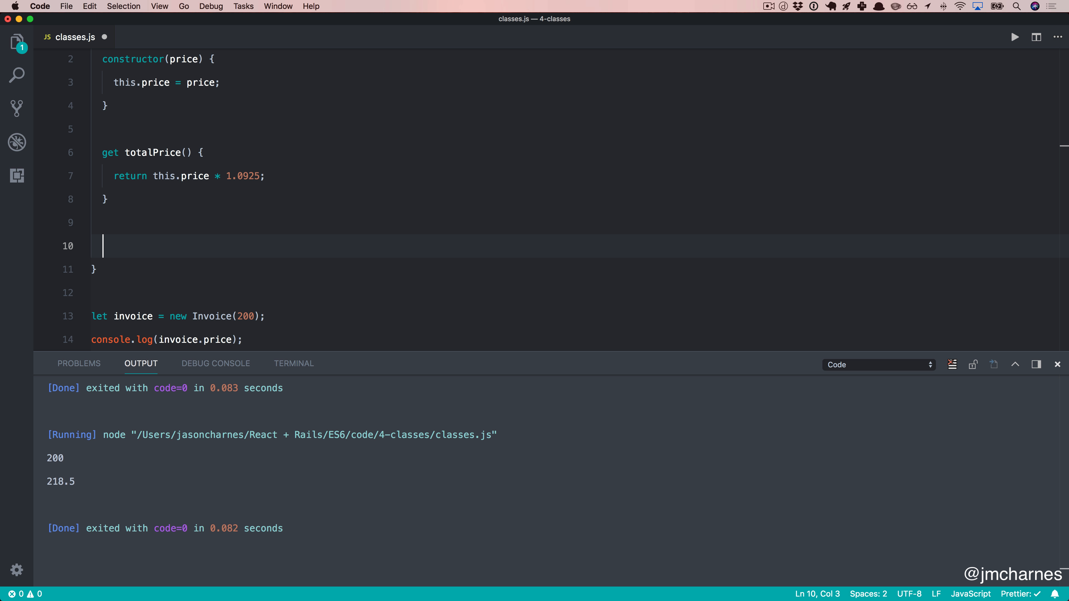
left_click(104, 199)
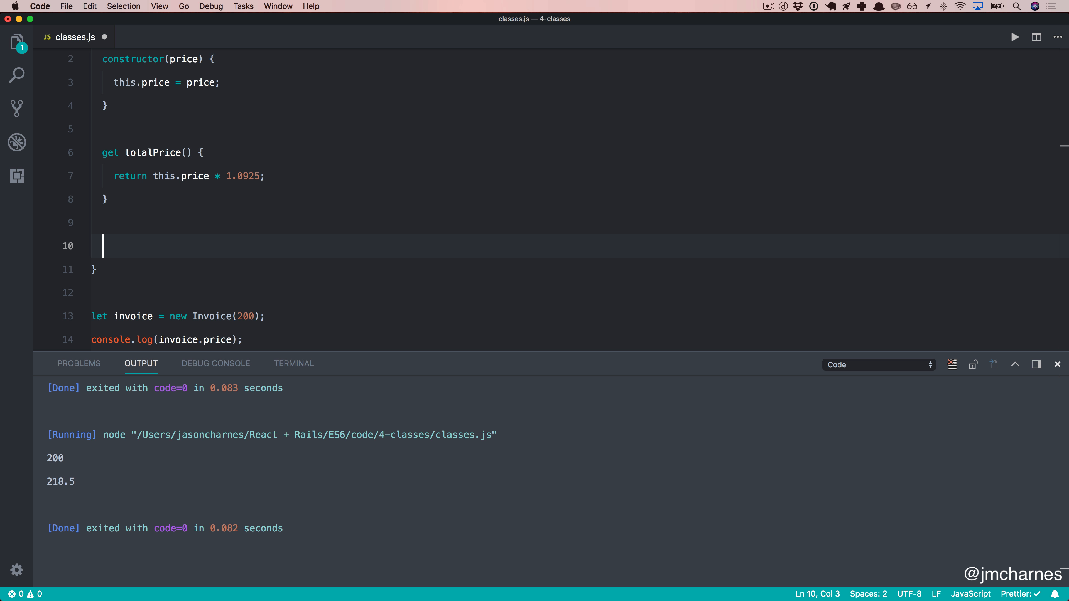
type("p")
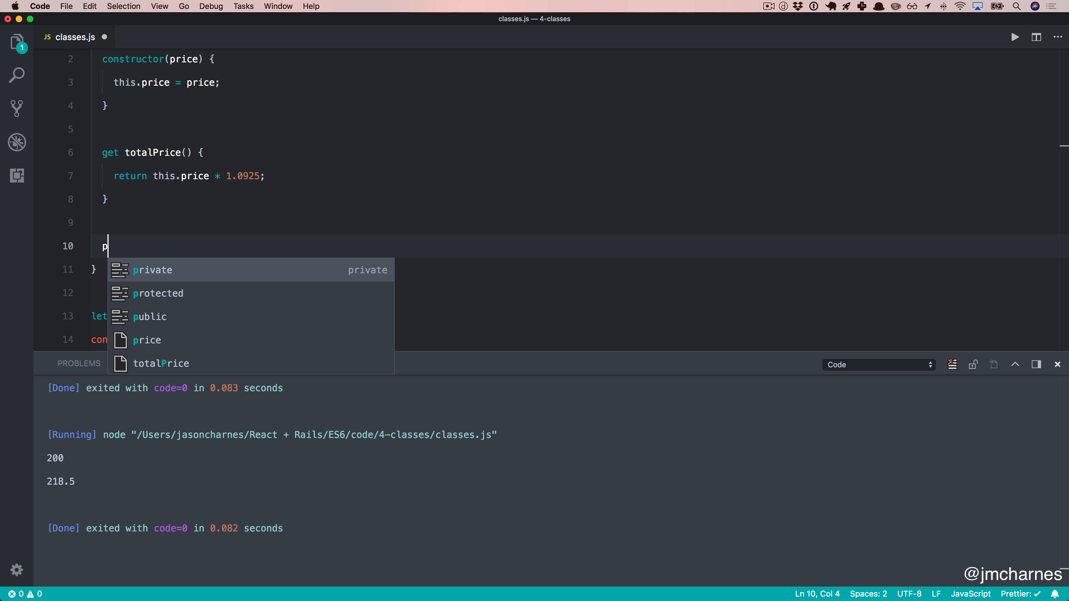
type("etPrice")
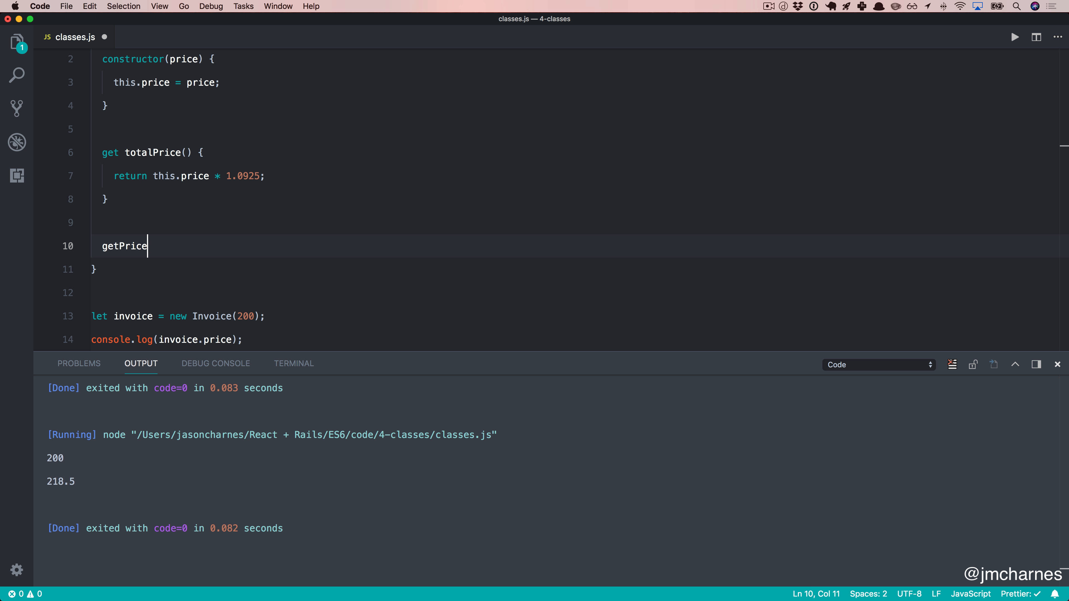
type("WithTax() {")
type("r")
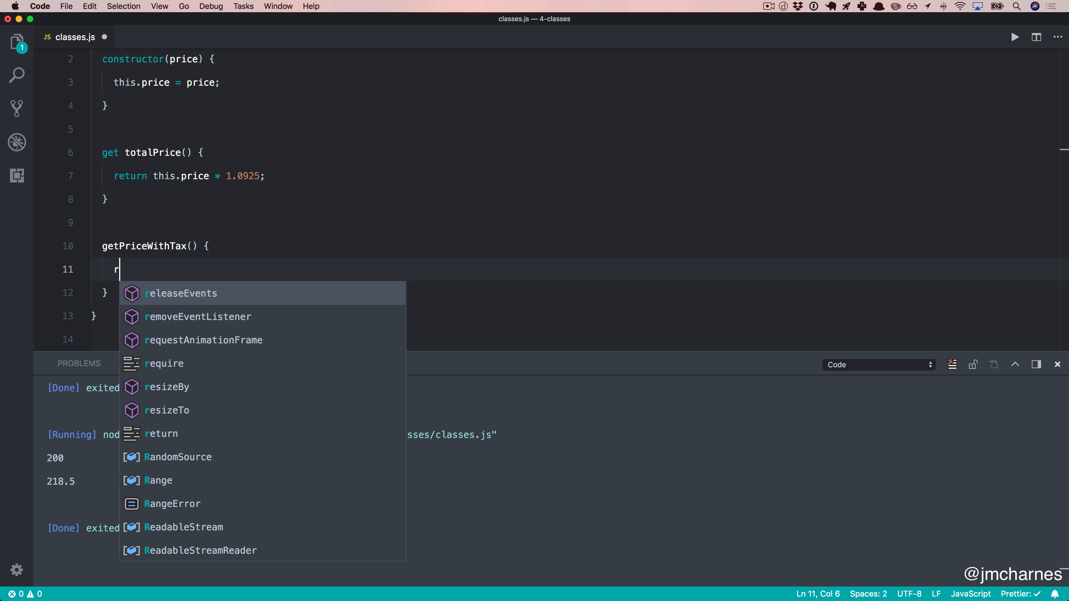
type("eturn this.price *")
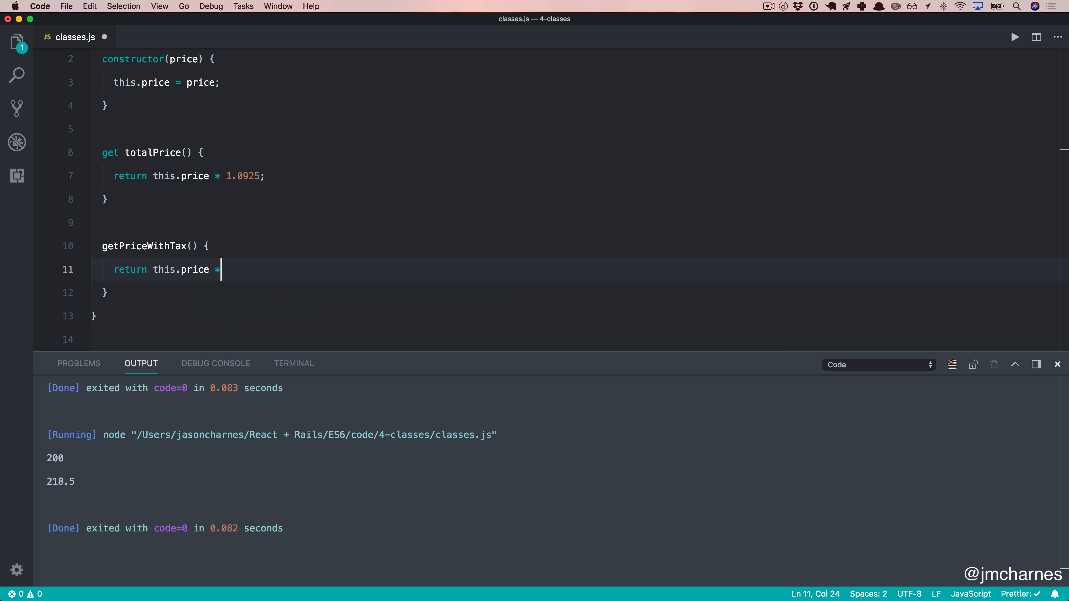
type("1.0925;")
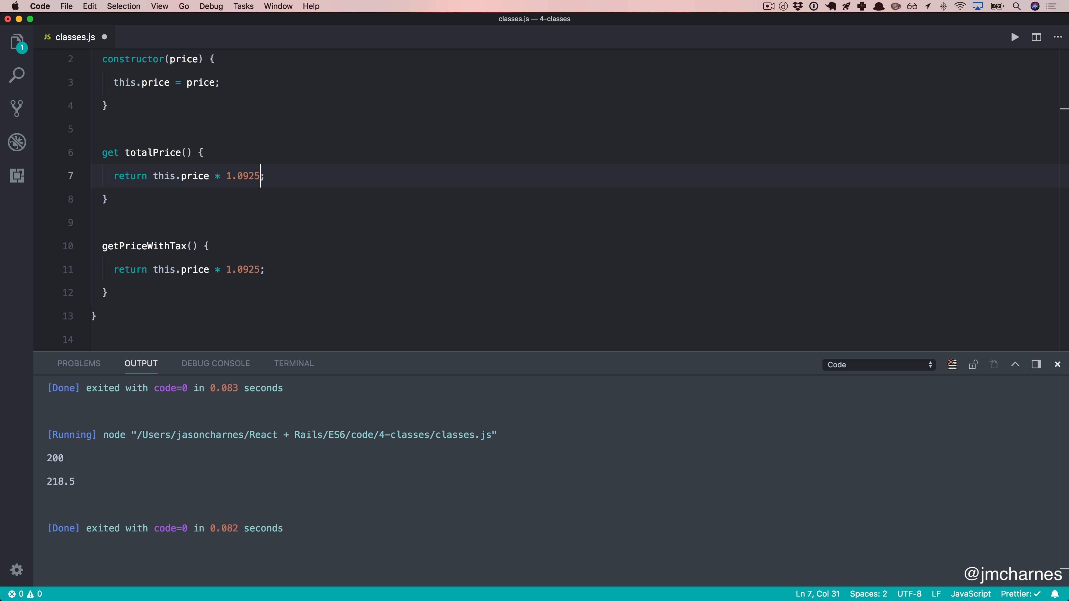
Step: Change the totalPrice getter to return this.getPriceWithTax()
key("backspace")
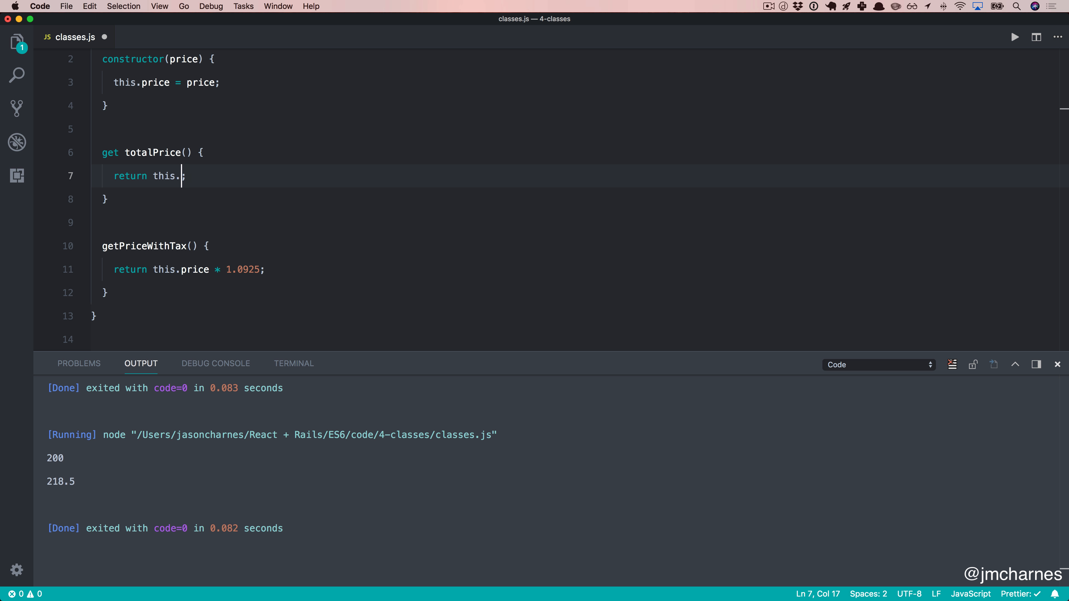
type("getPriceWithTax()")
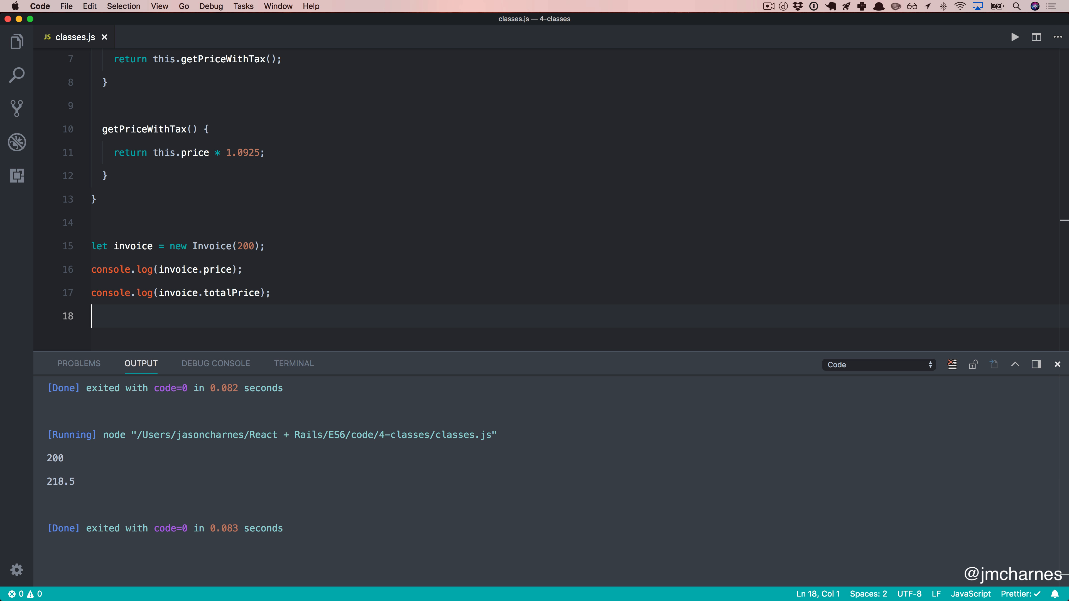
left_click(92, 222)
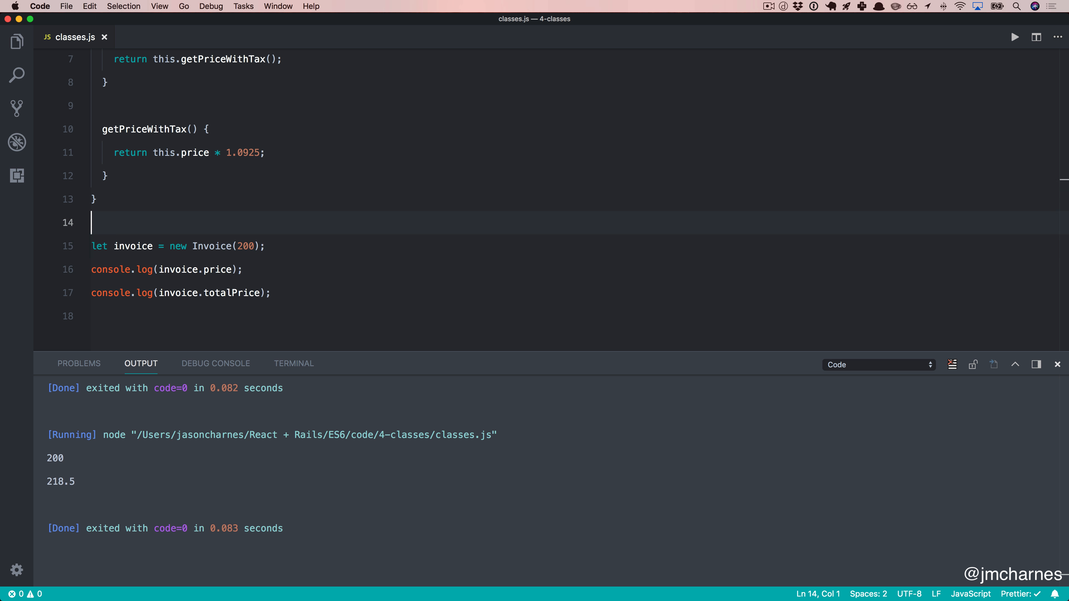
Step: Add static getTotalPrice(price) returning price * 1.0925
left_click(105, 176)
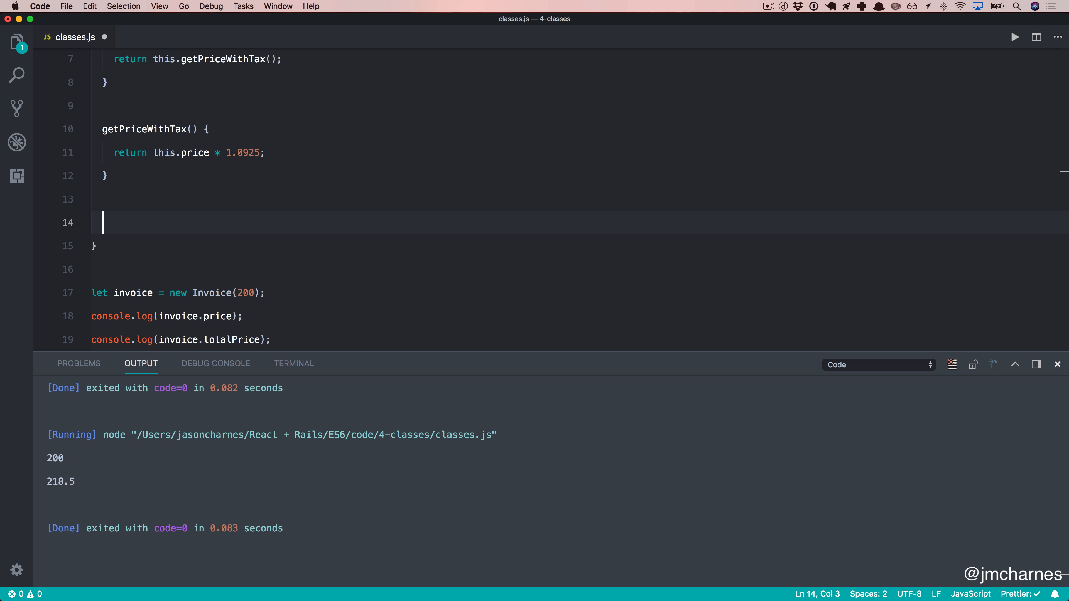
type("static")
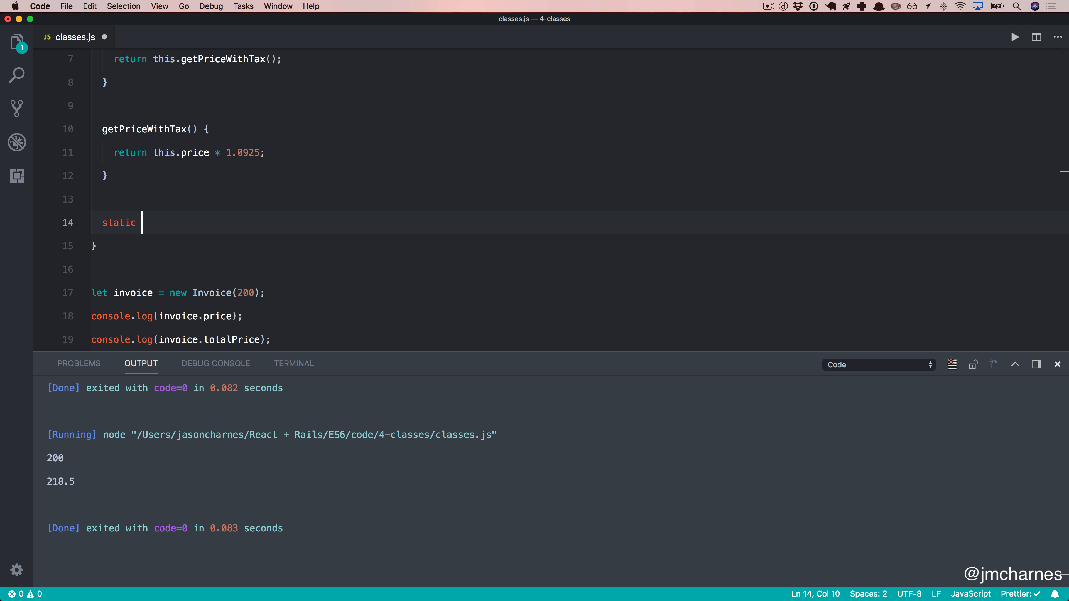
type("ge")
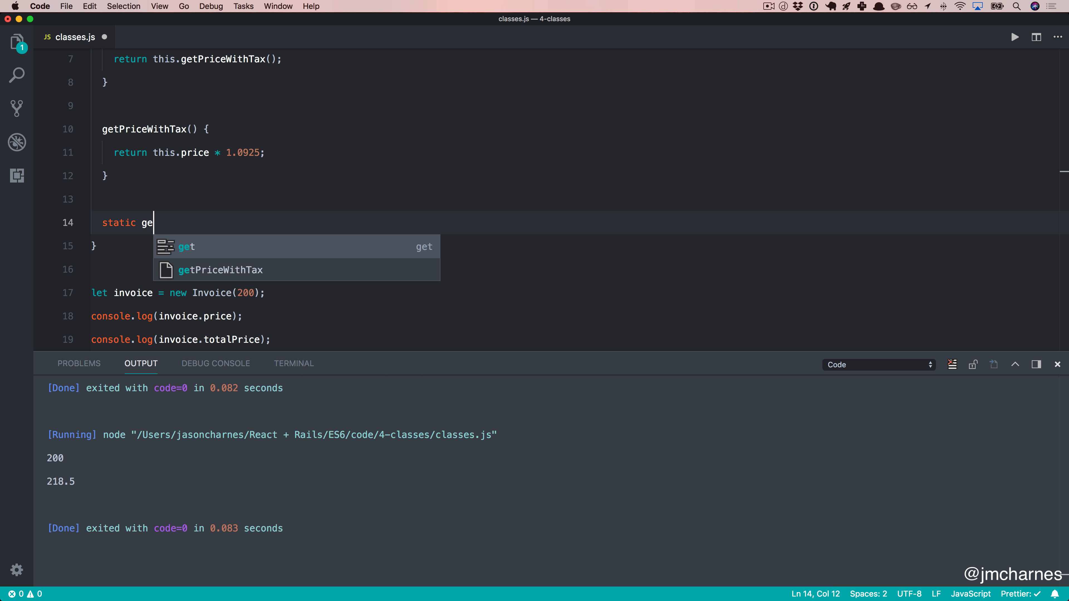
type("tPrice()")
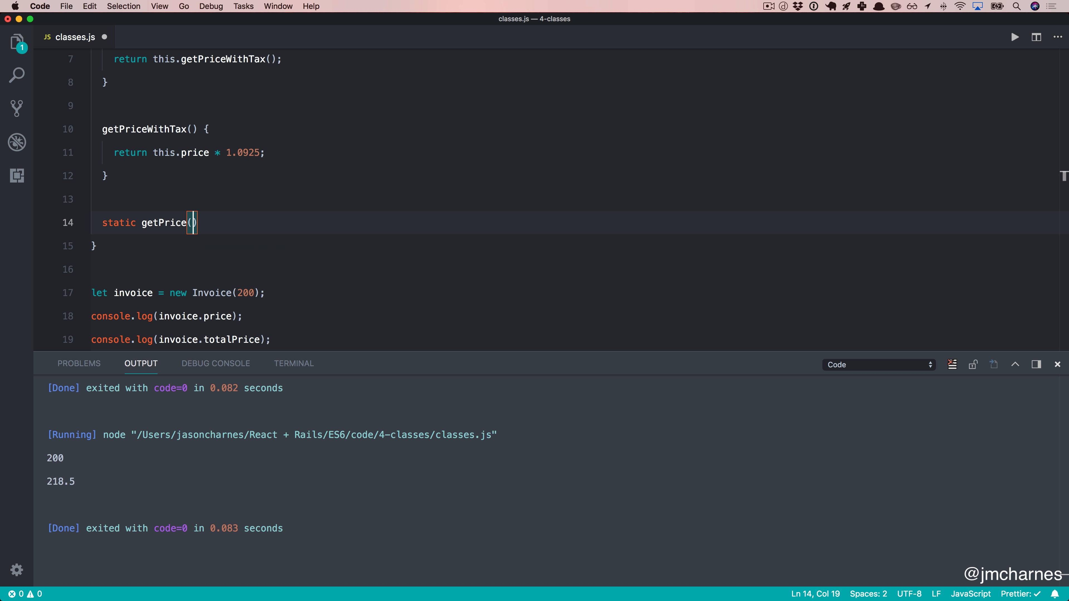
key("Backspace")
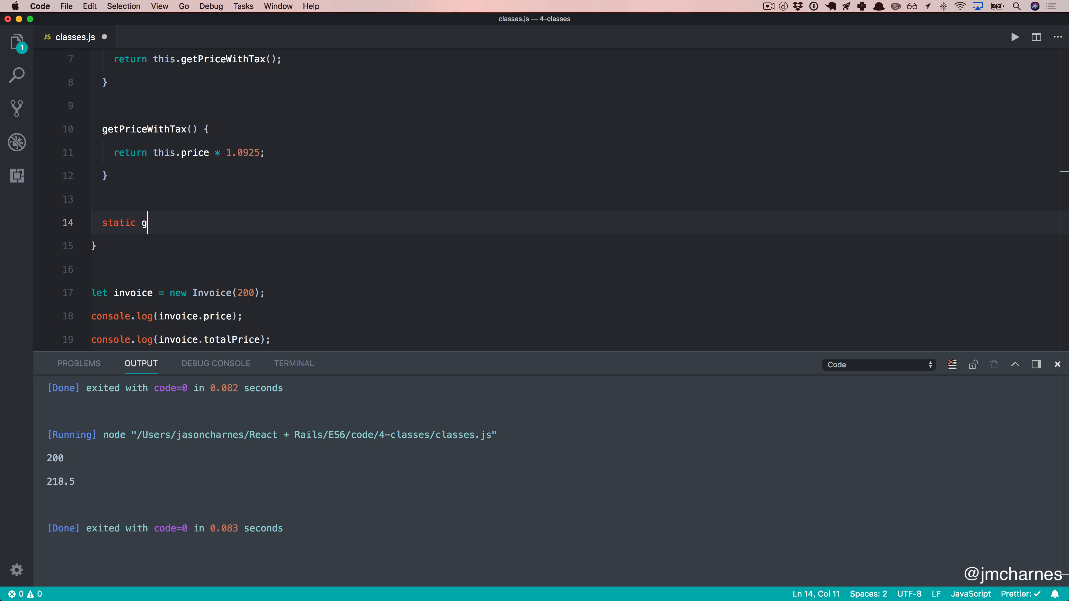
type("etTotalPrice()")
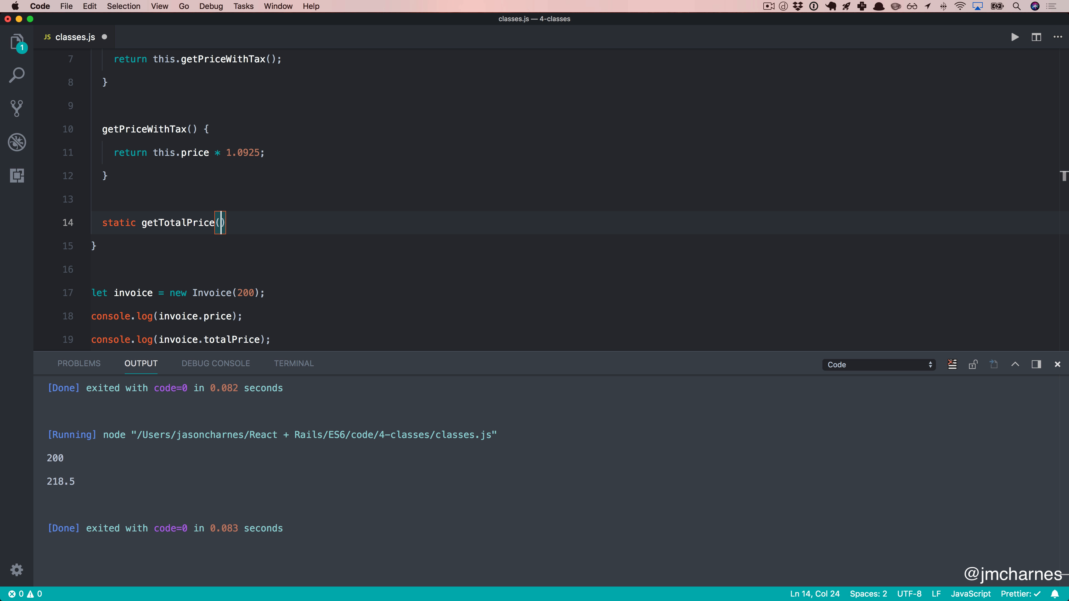
type("200")
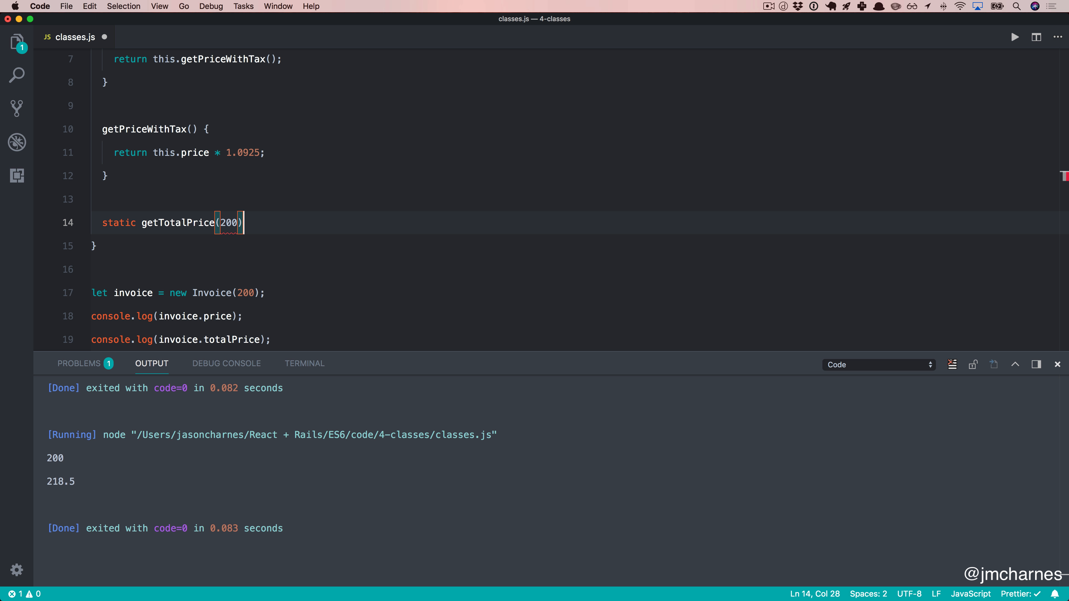
type("price")
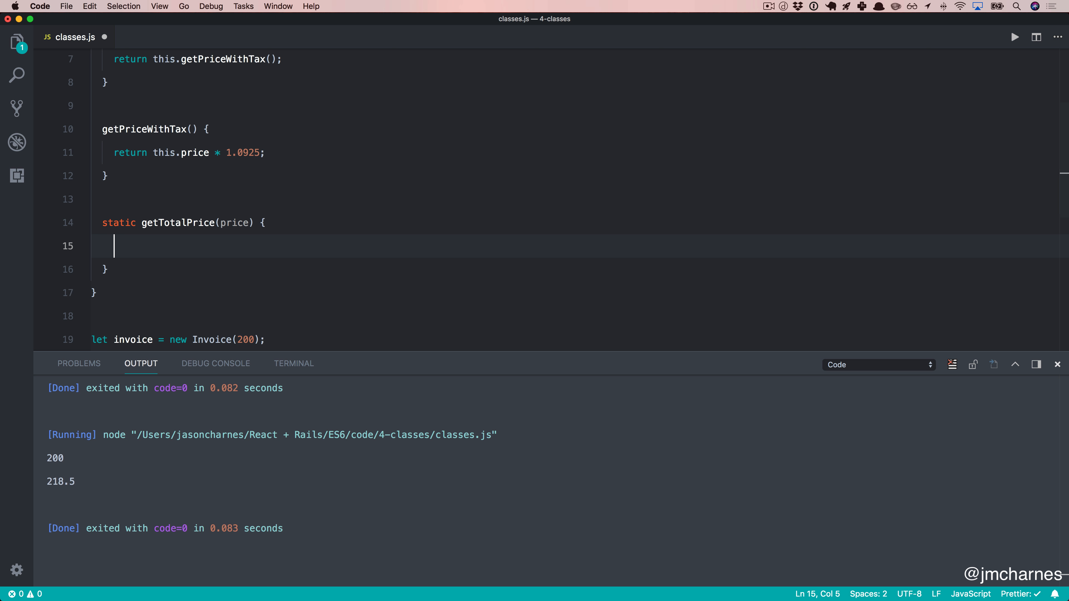
type("return p")
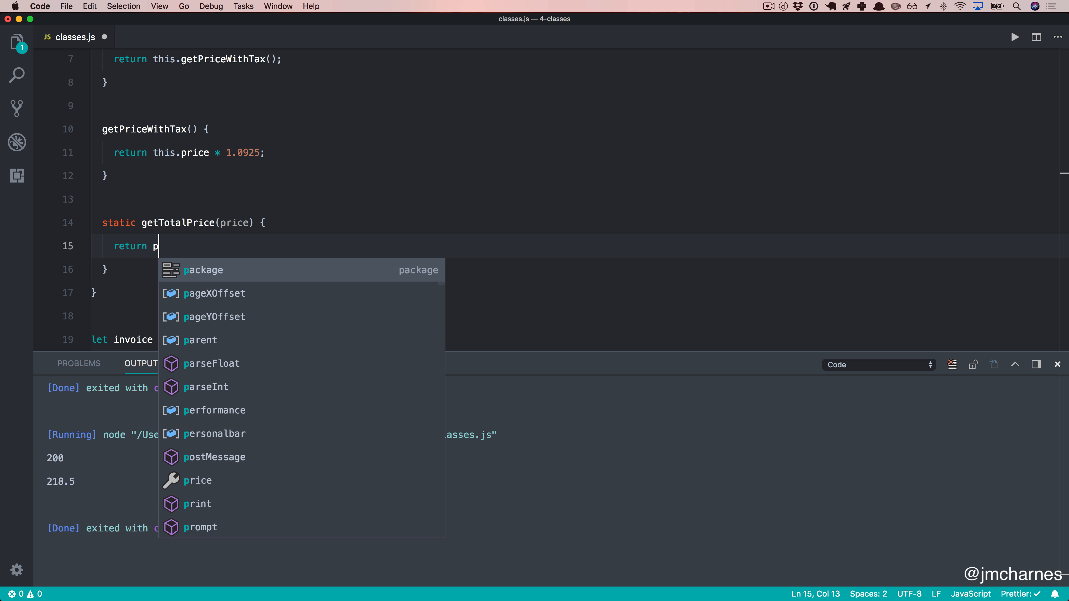
type("rice * 1.0925;")
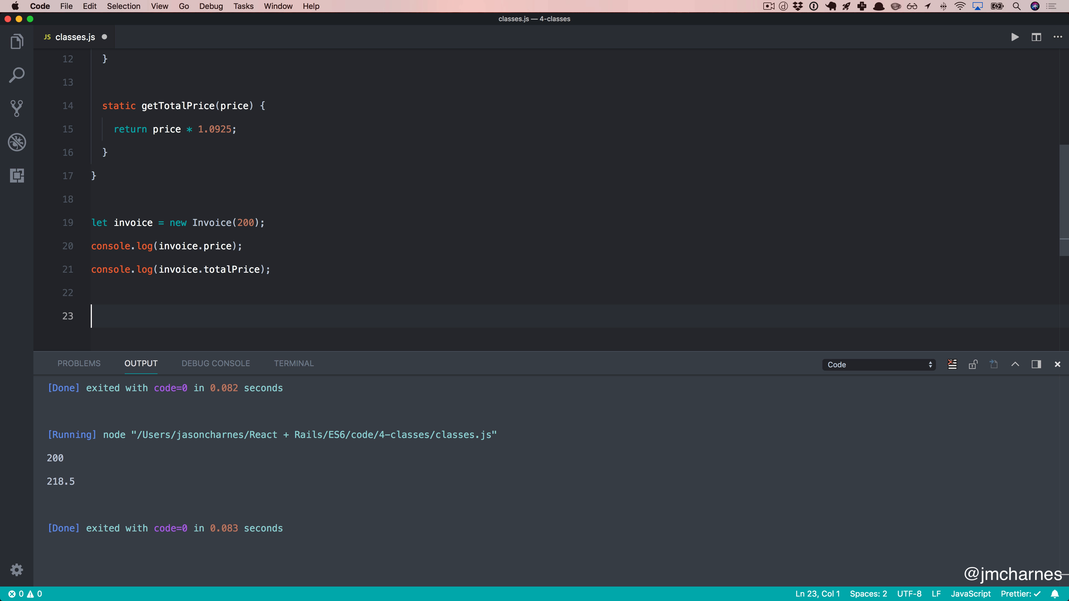
Step: Log Invoice.getTotalPrice(100) and run to print 109.25
type("console.l")
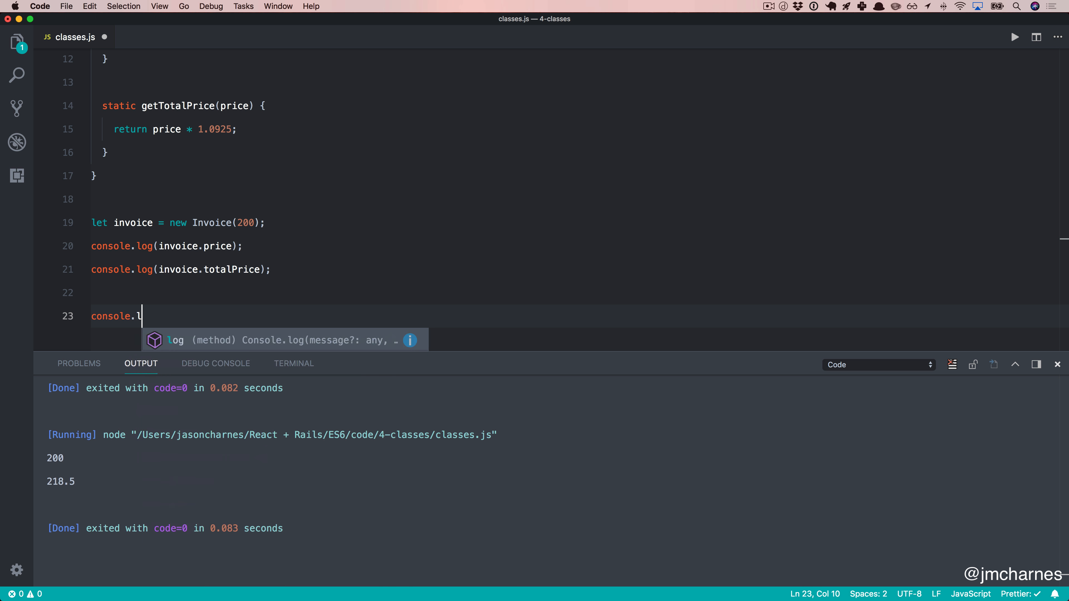
type("(Invoice.getTotalPrice(1")
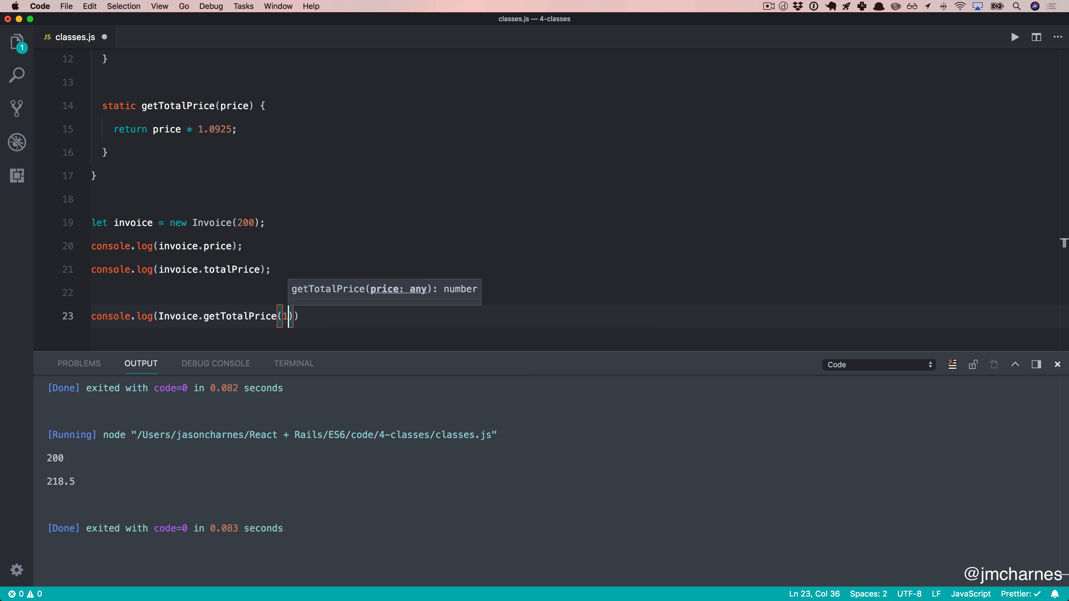
type("00")
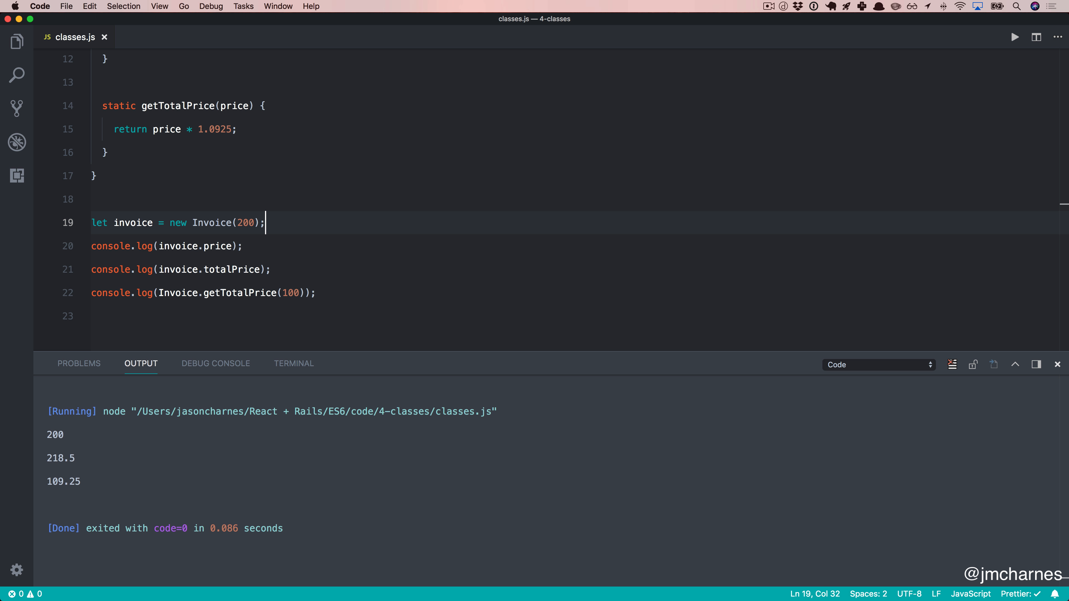
Step: Declare class InvoicePDF extends Invoice with constructor(price) calling super(price)
left_click(104, 152)
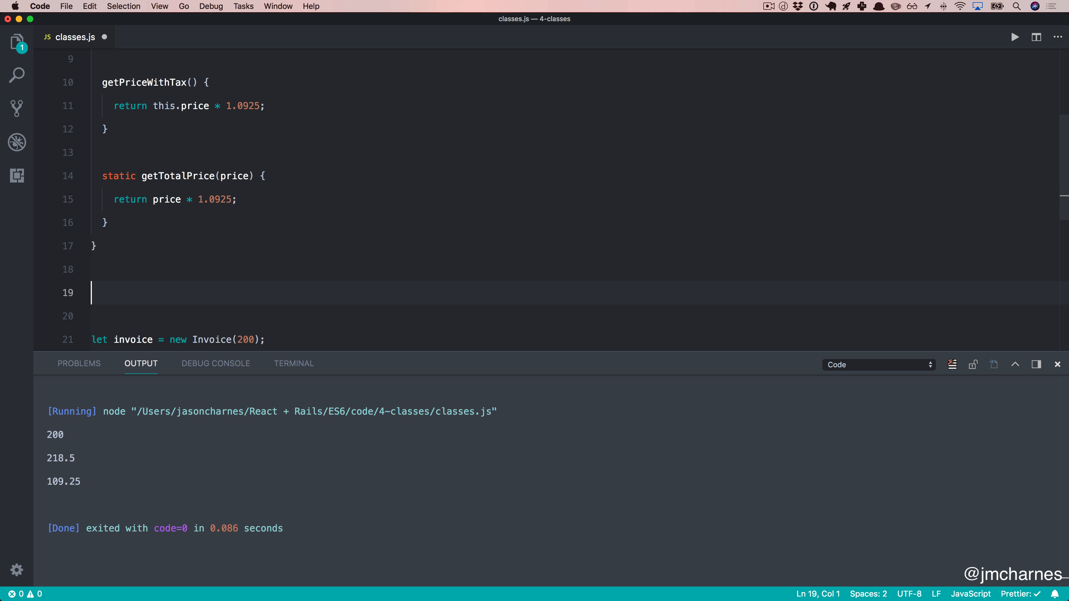
type("class")
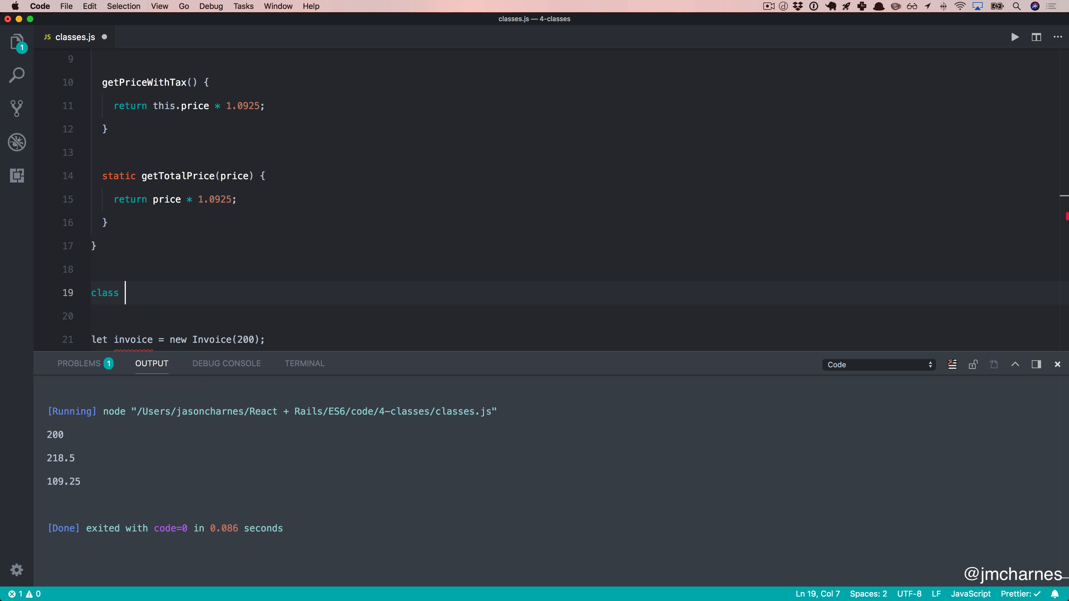
type("InvoicePDF {")
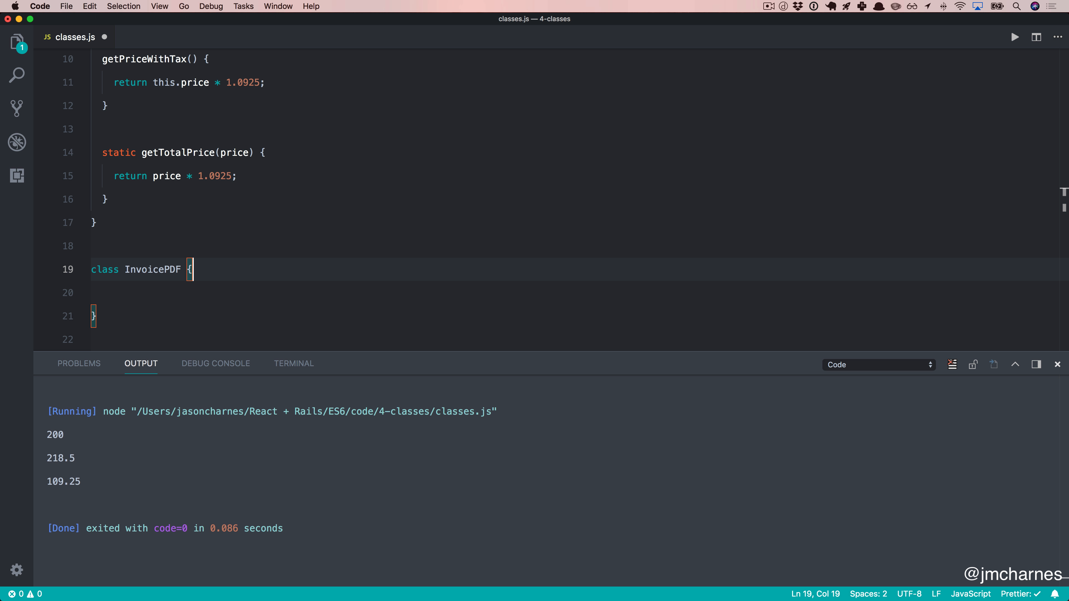
type("extends")
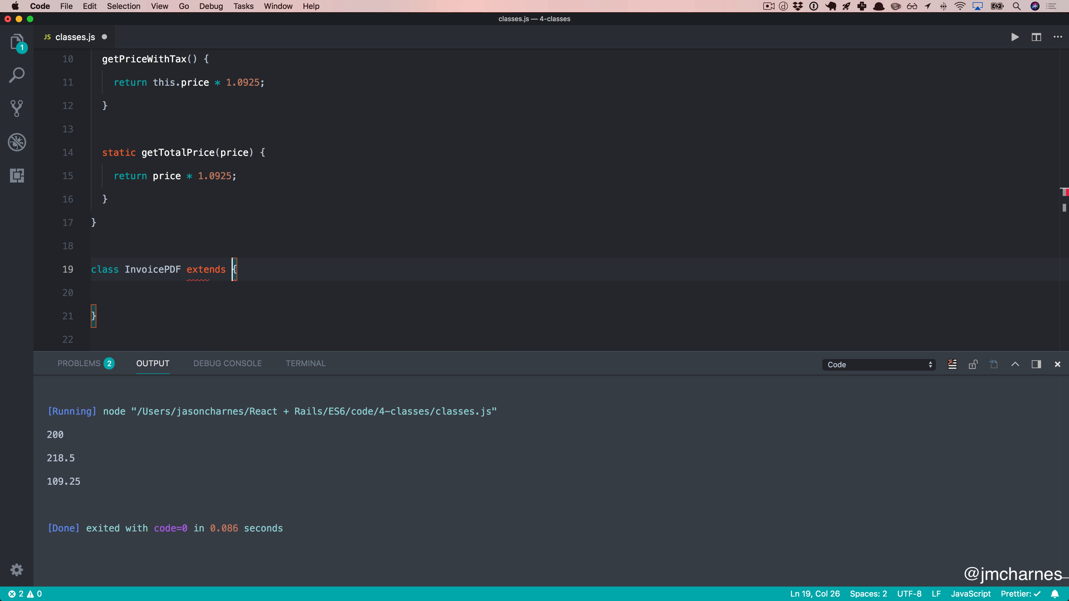
type("Invoice")
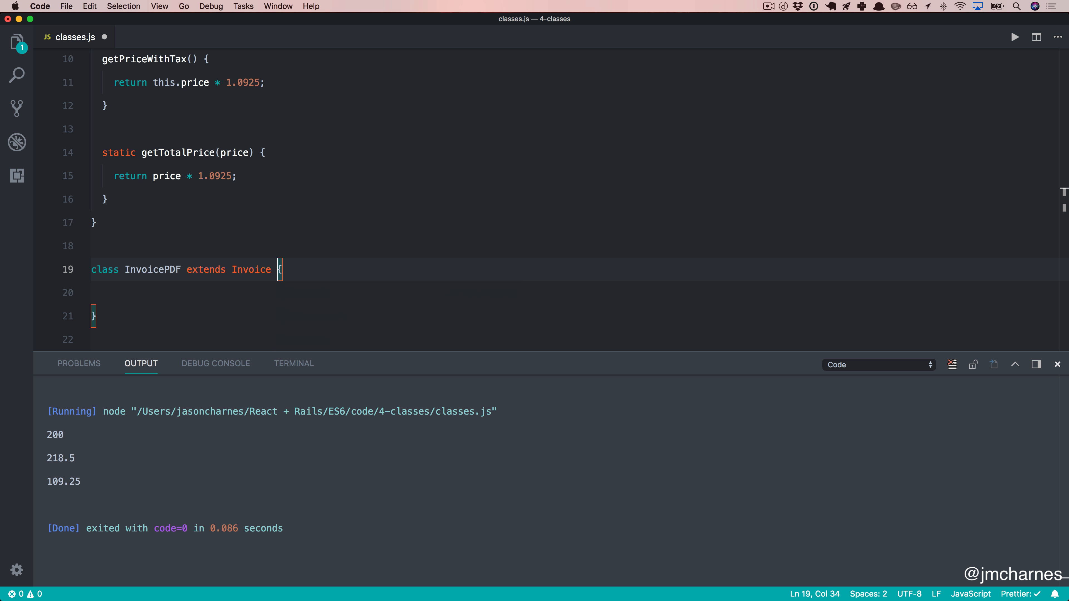
type("cons")
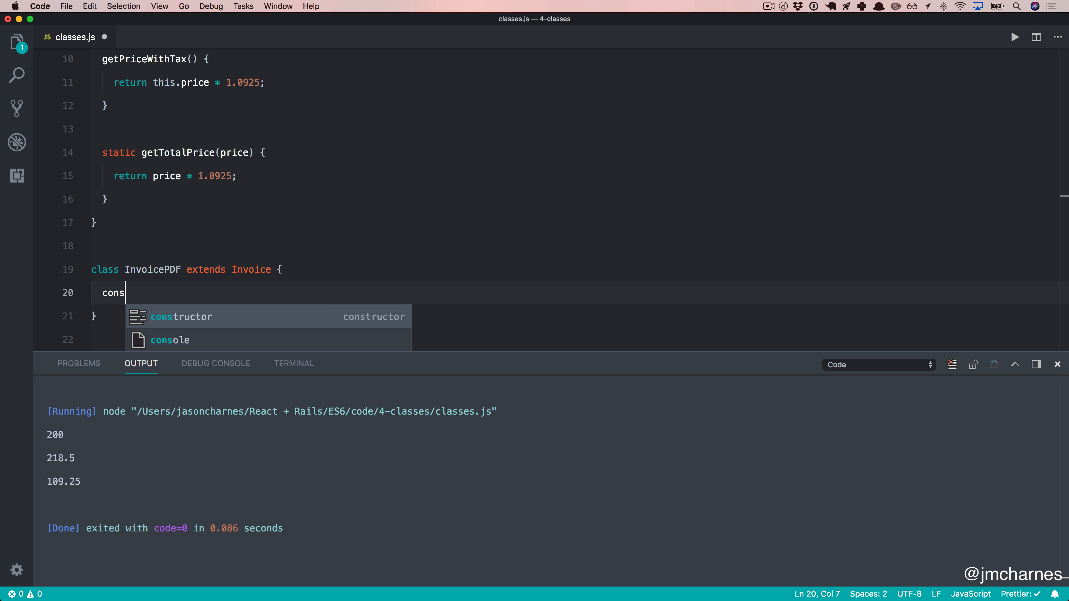
type("tructor(price")
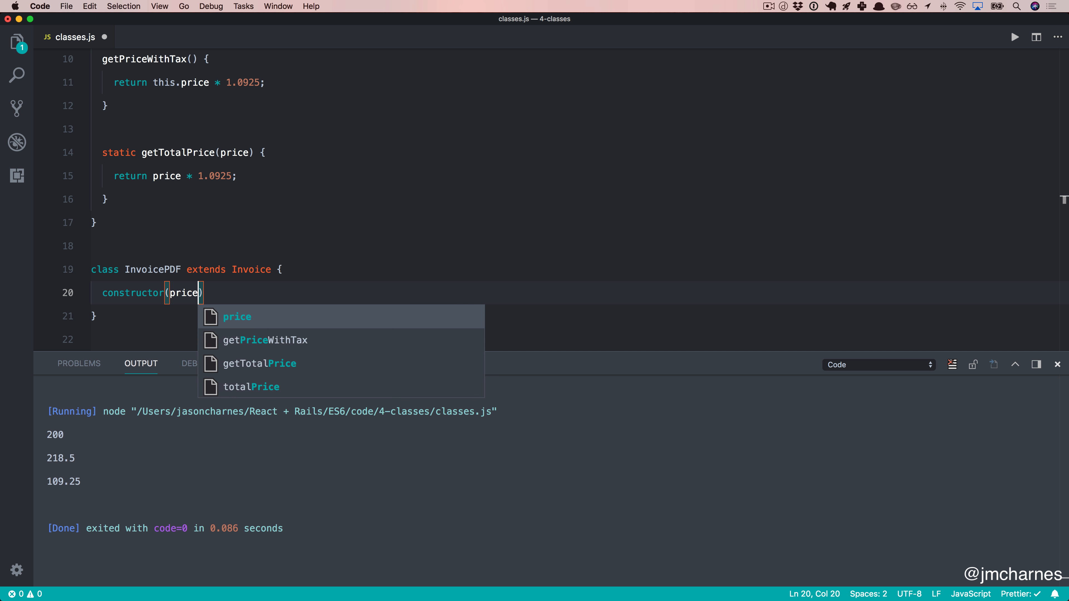
type("super(p")
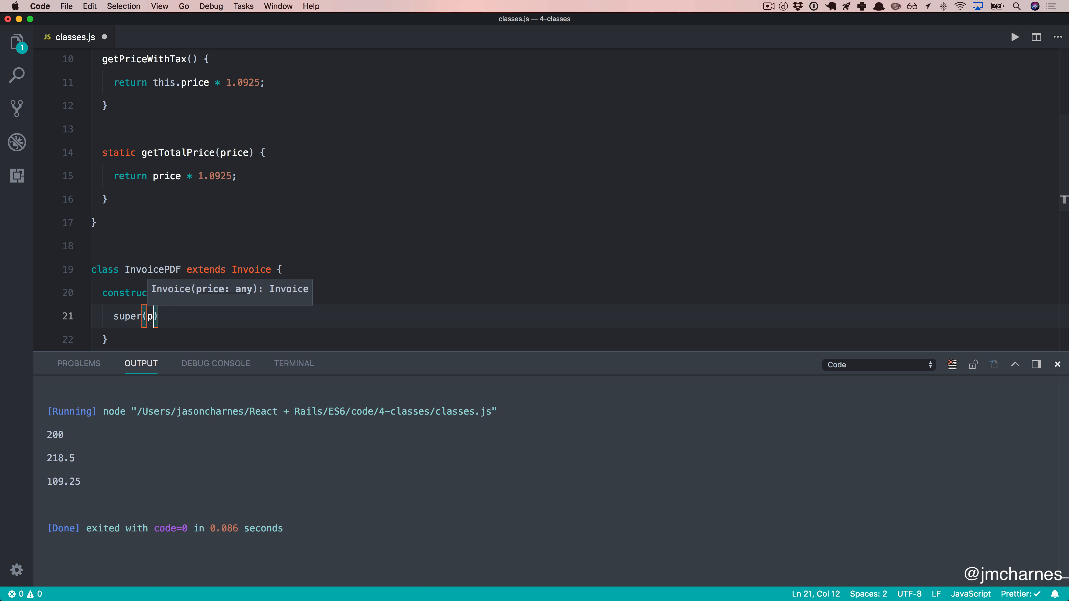
type("rice);")
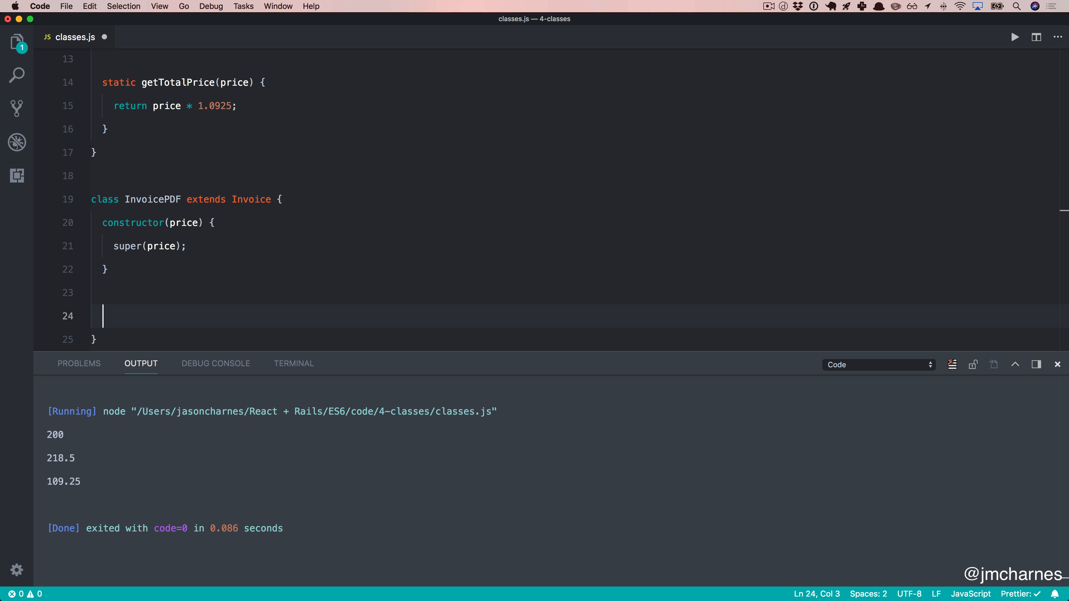
Step: Add a print() method logging `Printing Invoice for ${this.price}`
type("p")
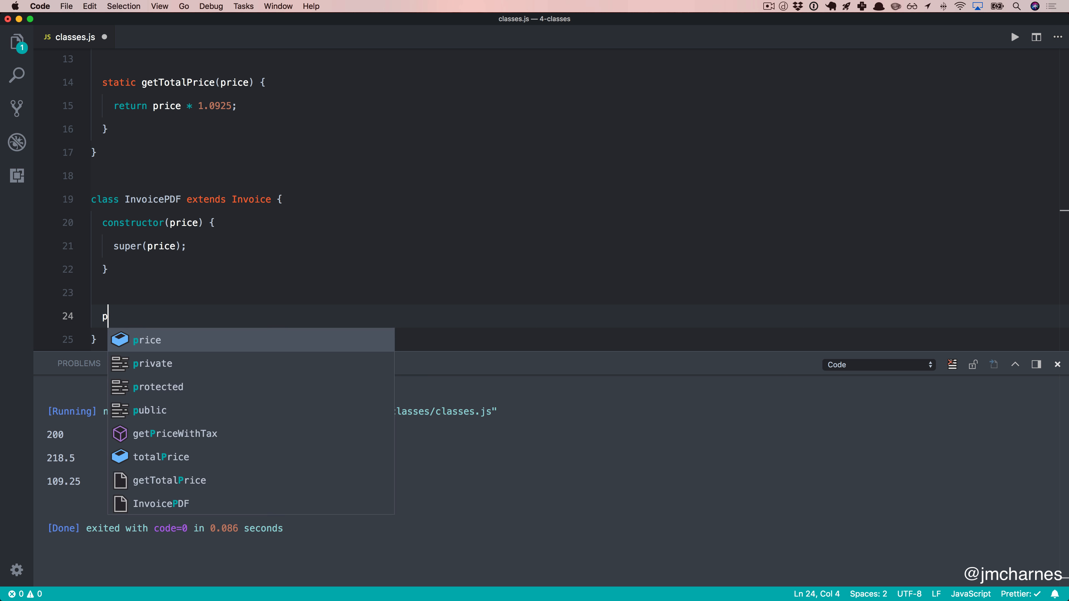
type("rint() {")
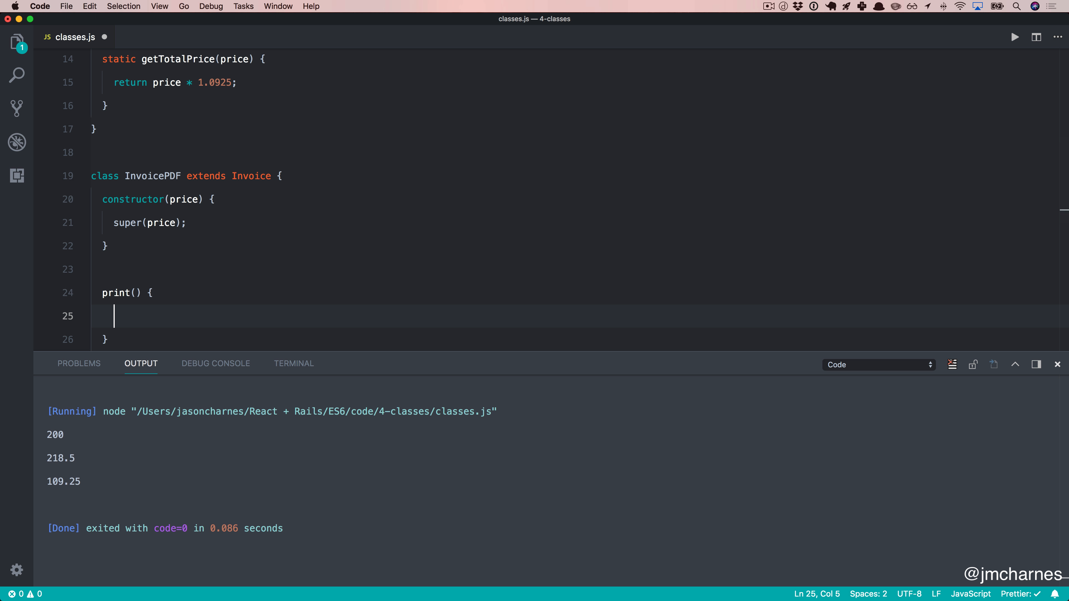
type("console.log(`")
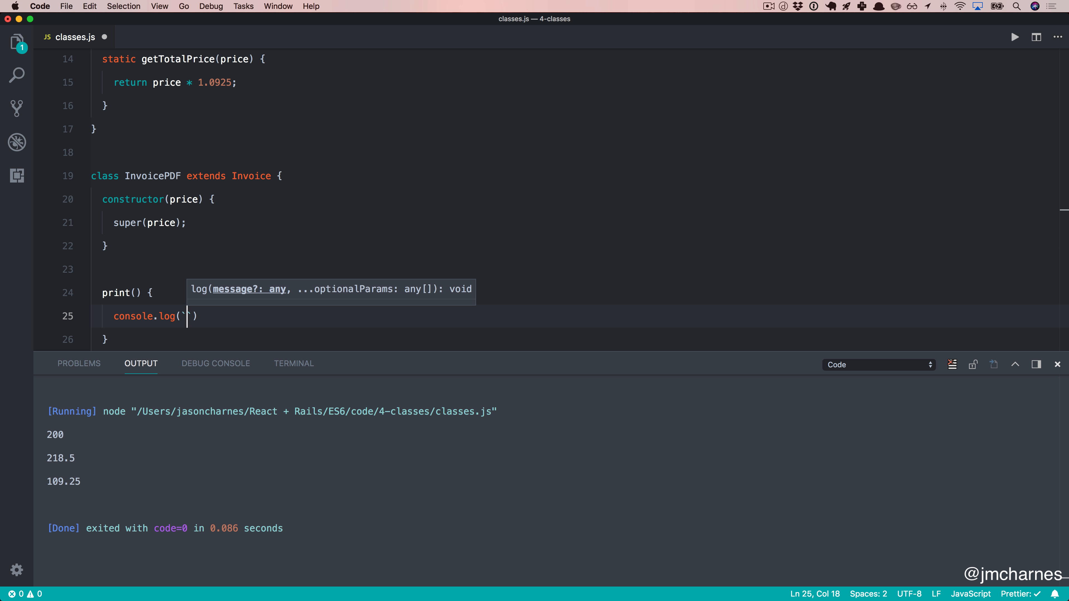
type("Print")
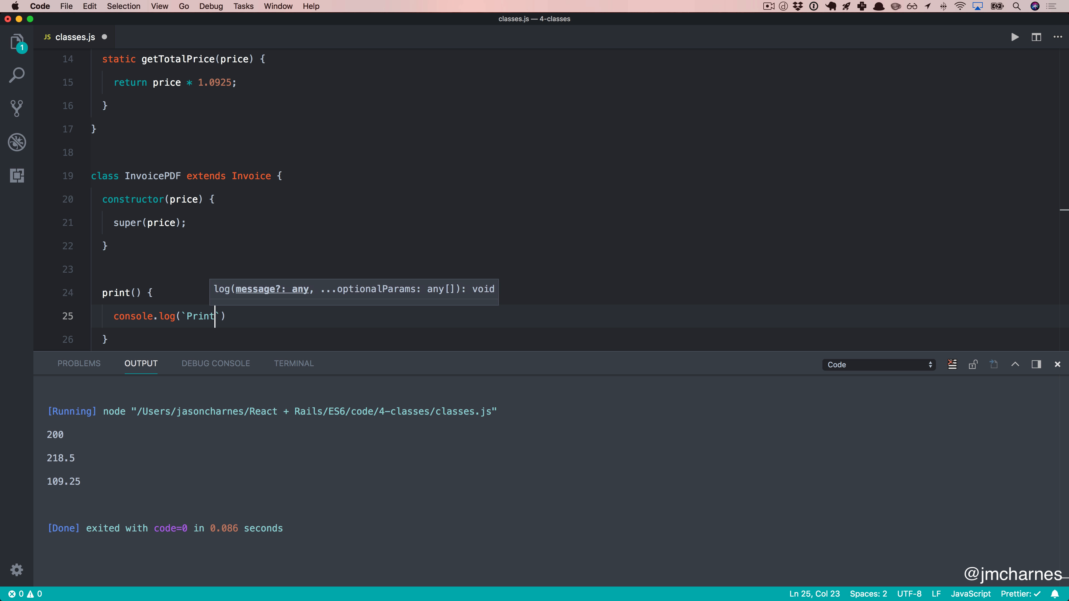
type("ing Invoice for")
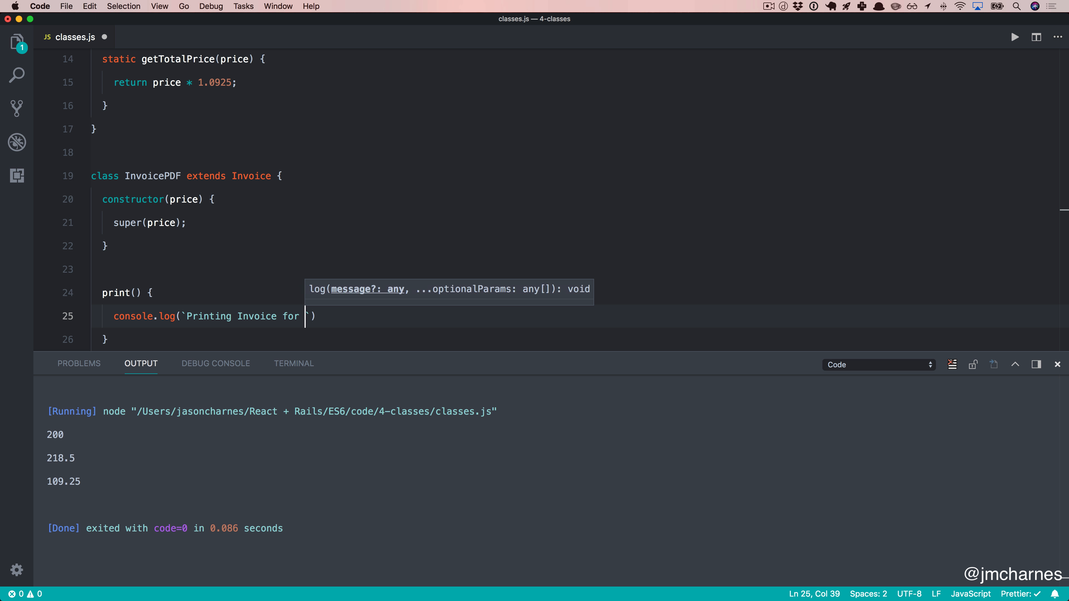
type("${this.price")
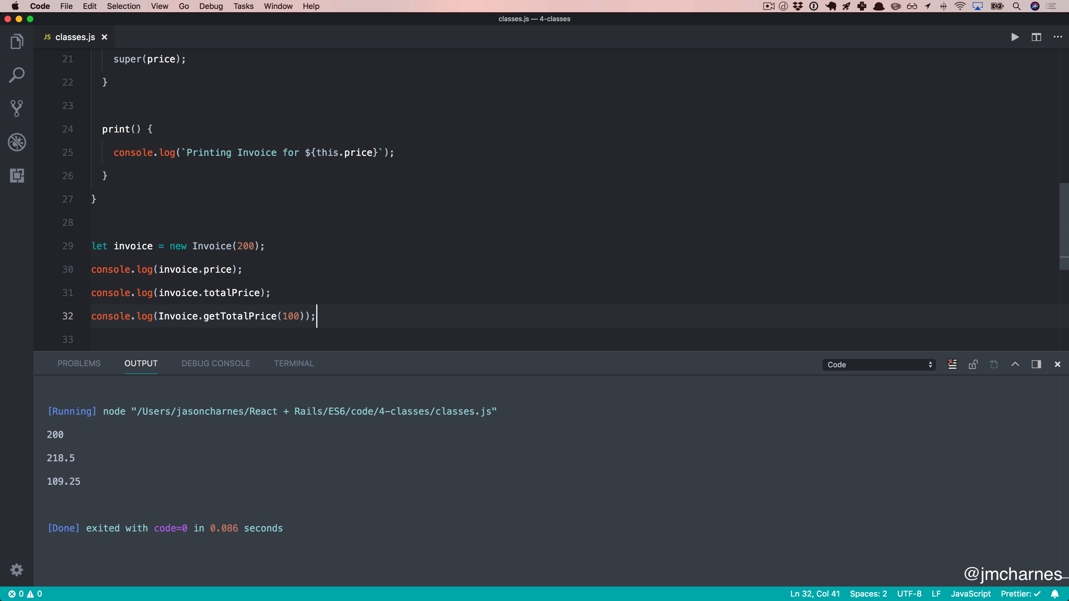
Step: Create let pdf = new InvoicePDF(500), call pdf.print(), and run to print Printing Invoice for 500
type("let")
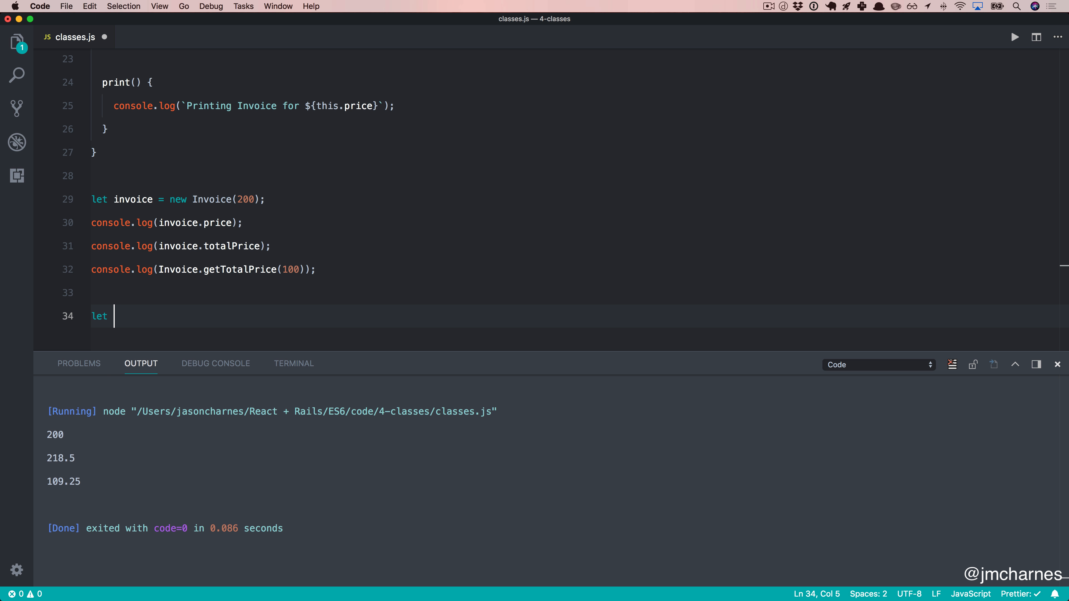
type("pdf = new I")
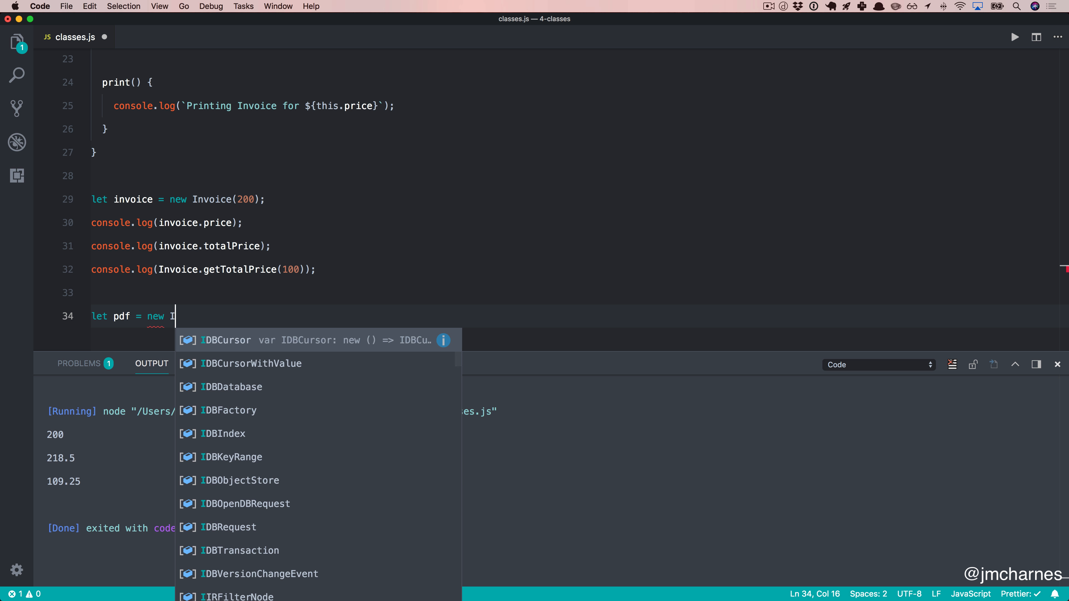
type("nvoicePDF(")
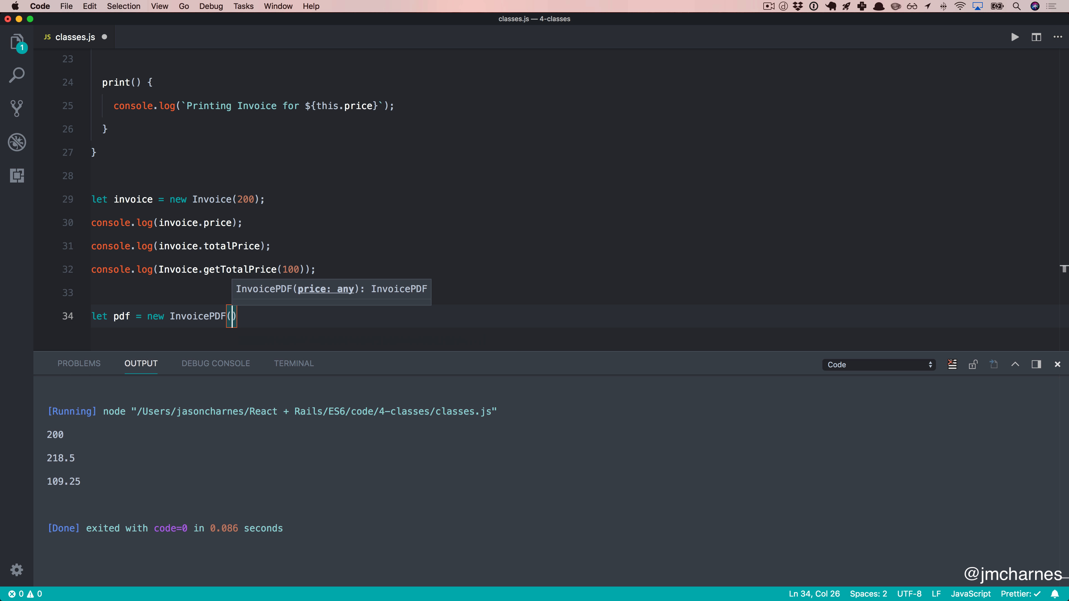
type("500")
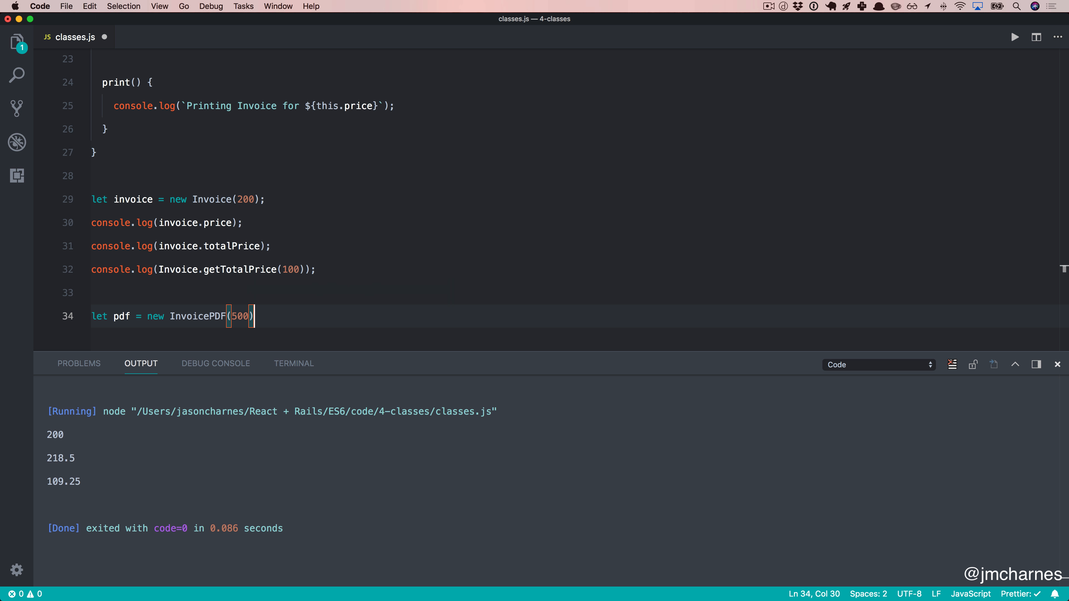
type(";")
key("enter")
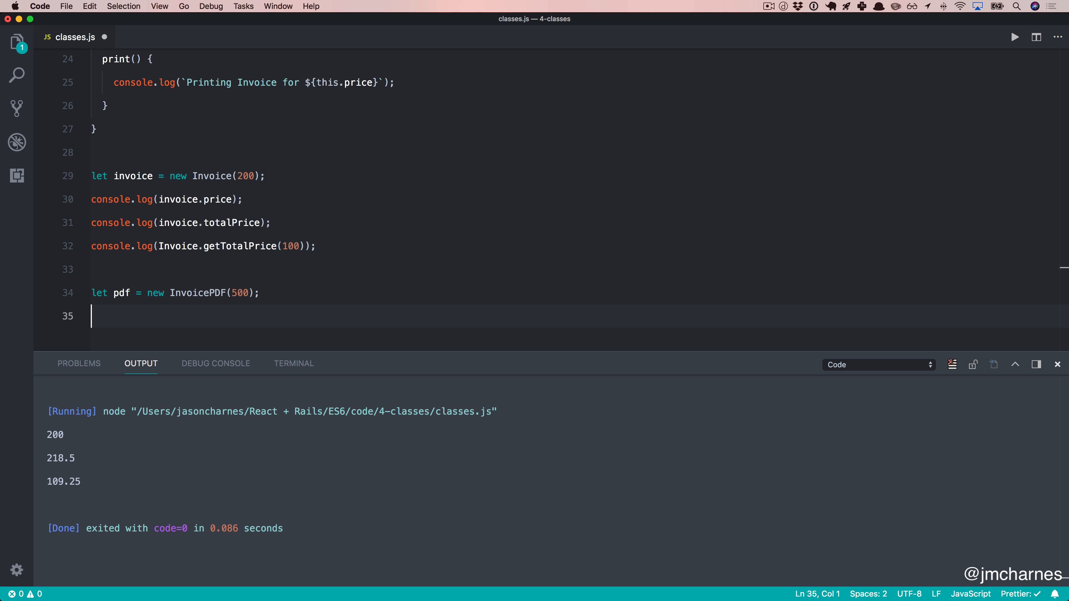
type("pdf.print();")
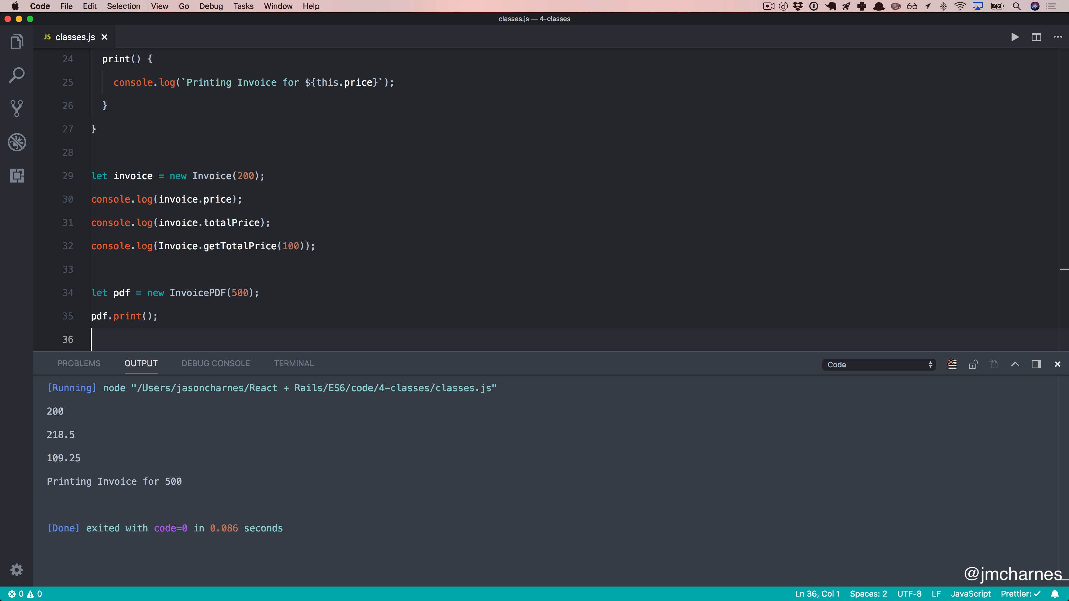
type("invoi")
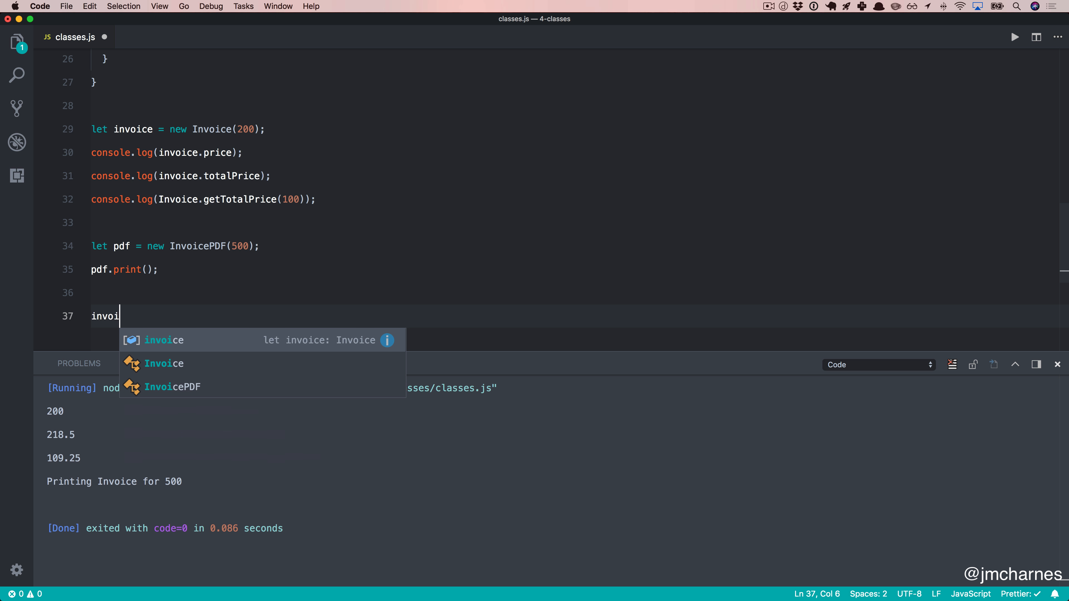